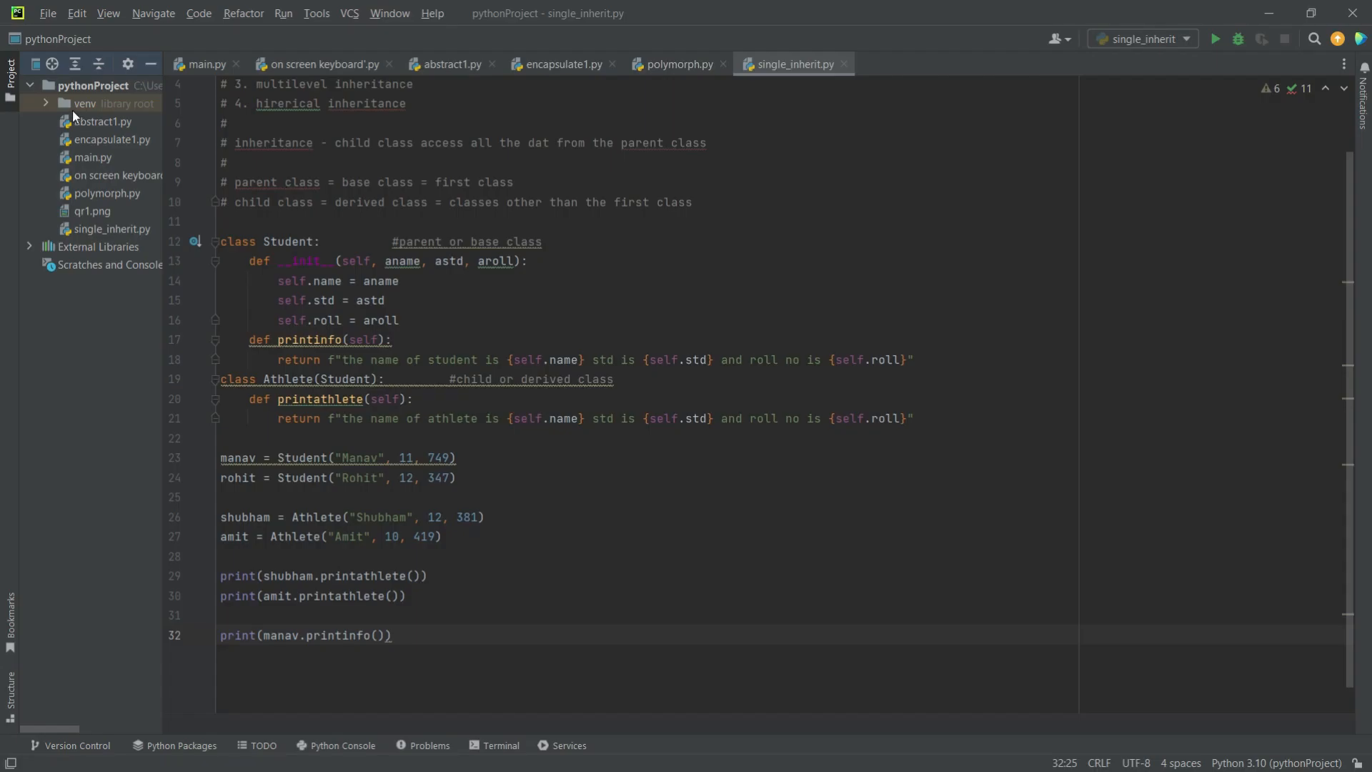
Create a new Python file named single_inherit2 in the project folder
right_click(92, 85)
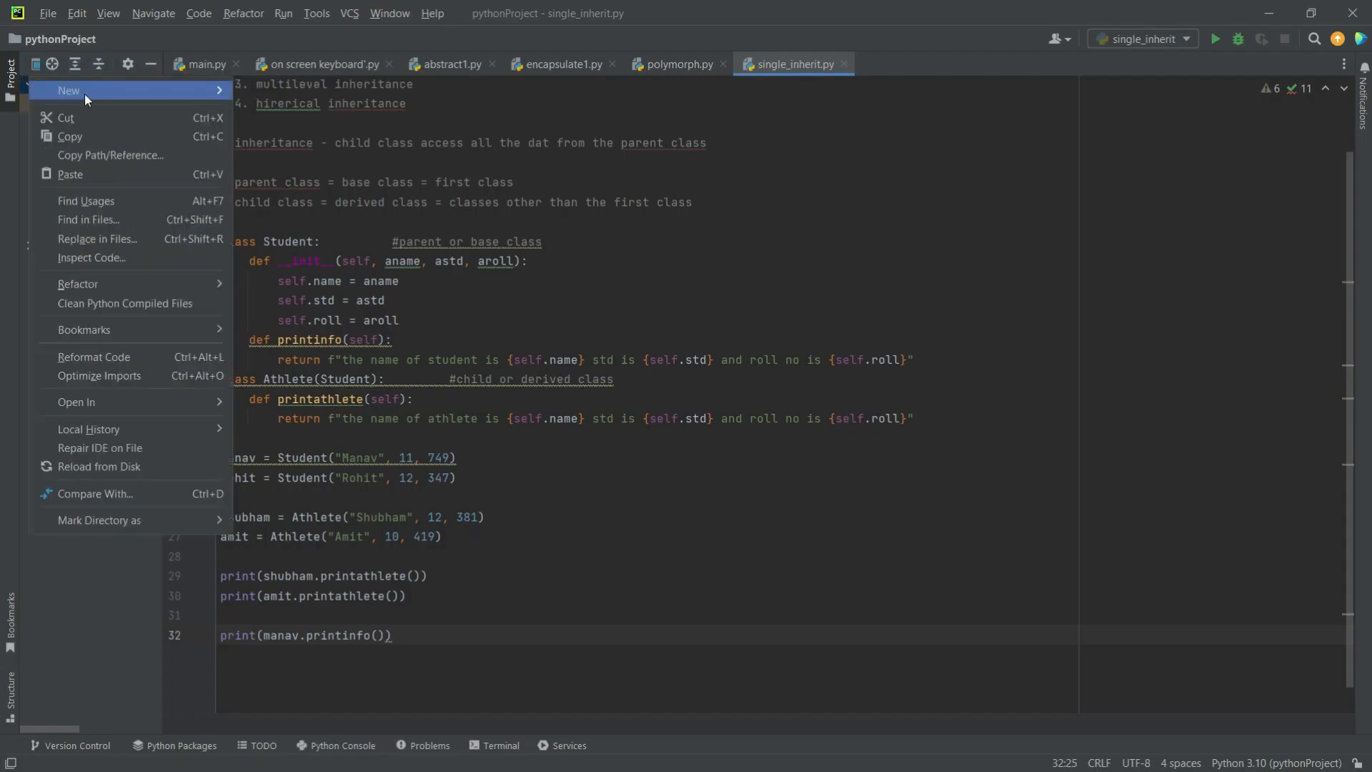
left_click(68, 90)
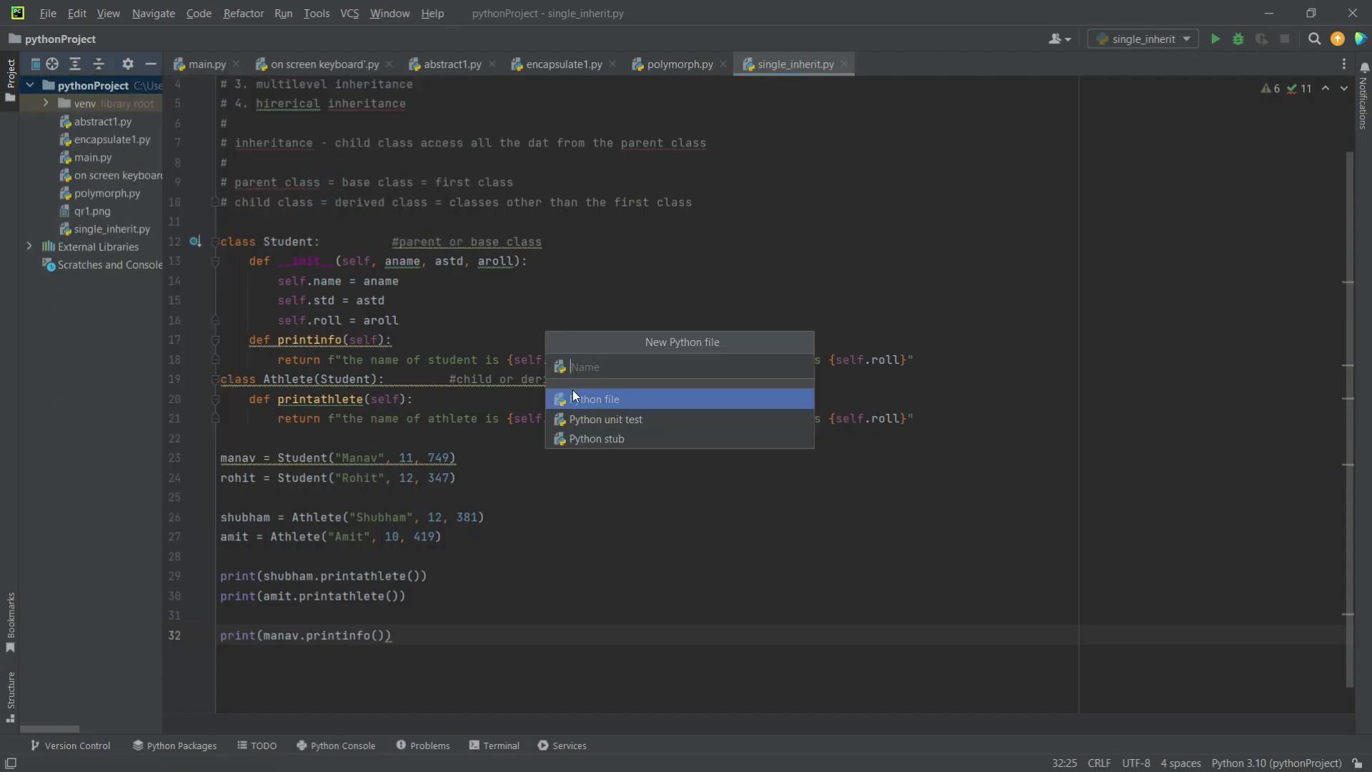
type("single")
type("We will be working on pr")
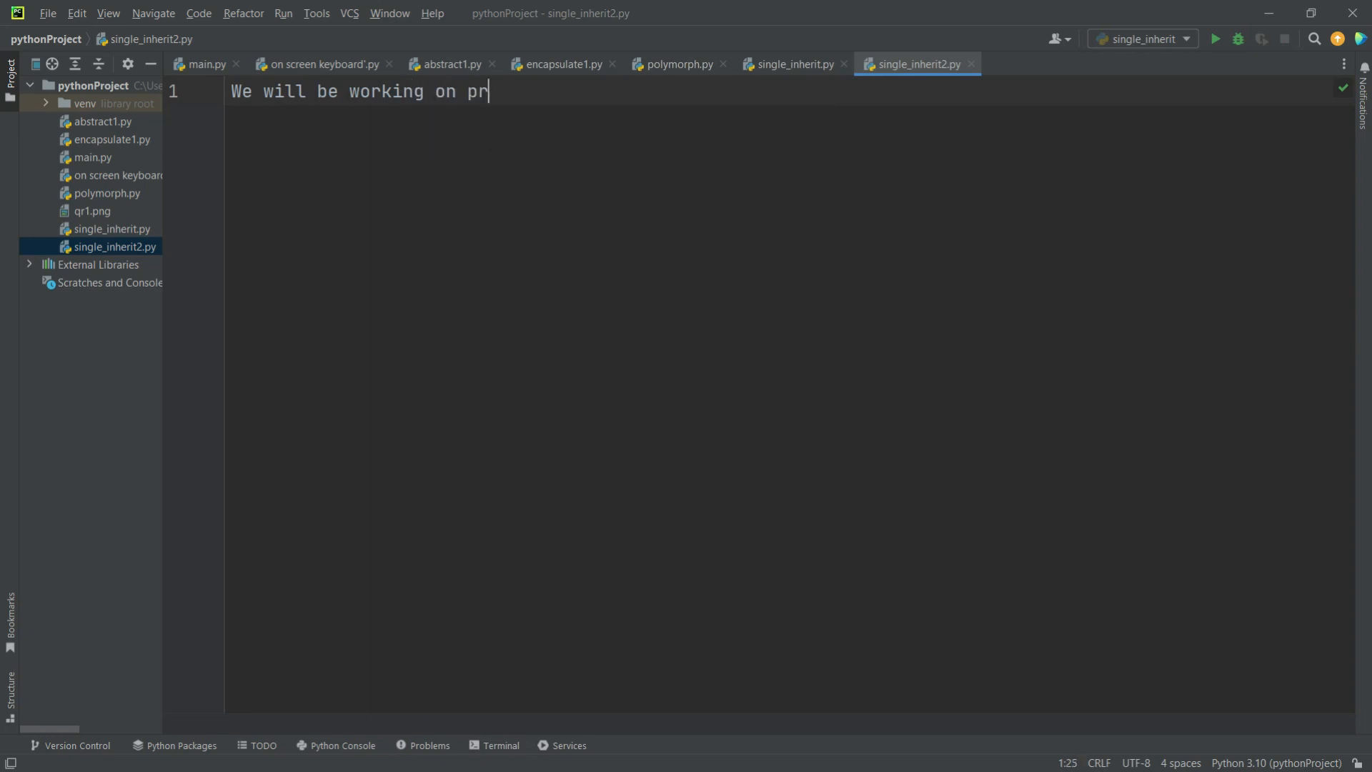
Write 'We will be working on printing list of lists' on line 1 as a comment
type("inting lists")
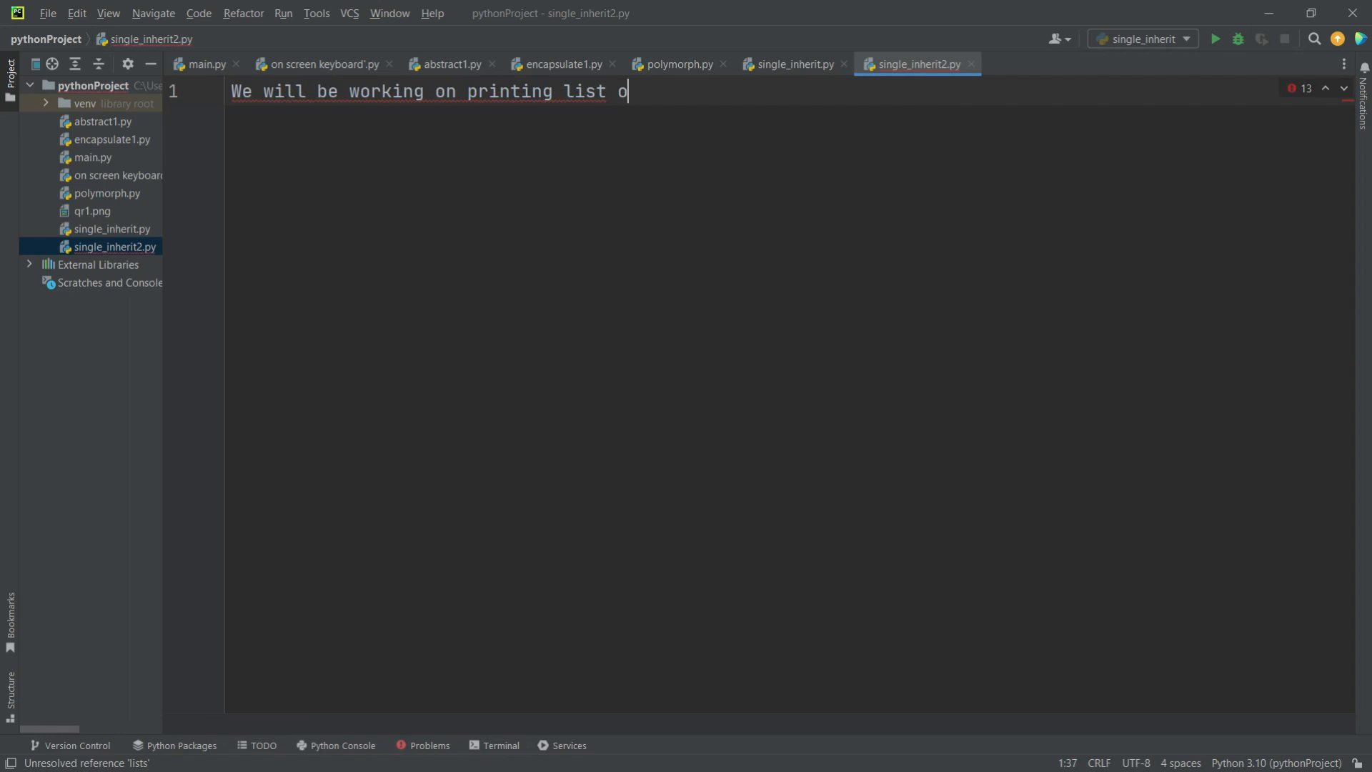
type("f lists")
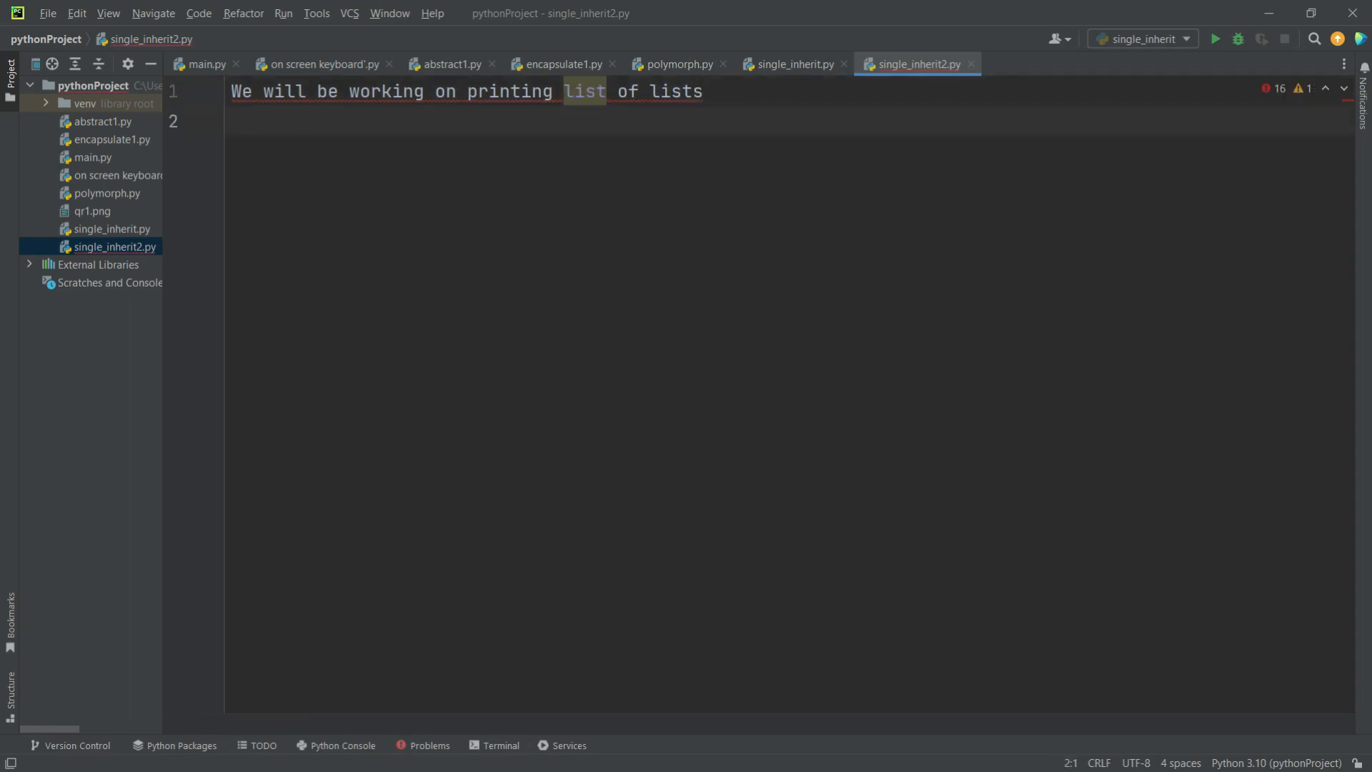
key("ctrl+/")
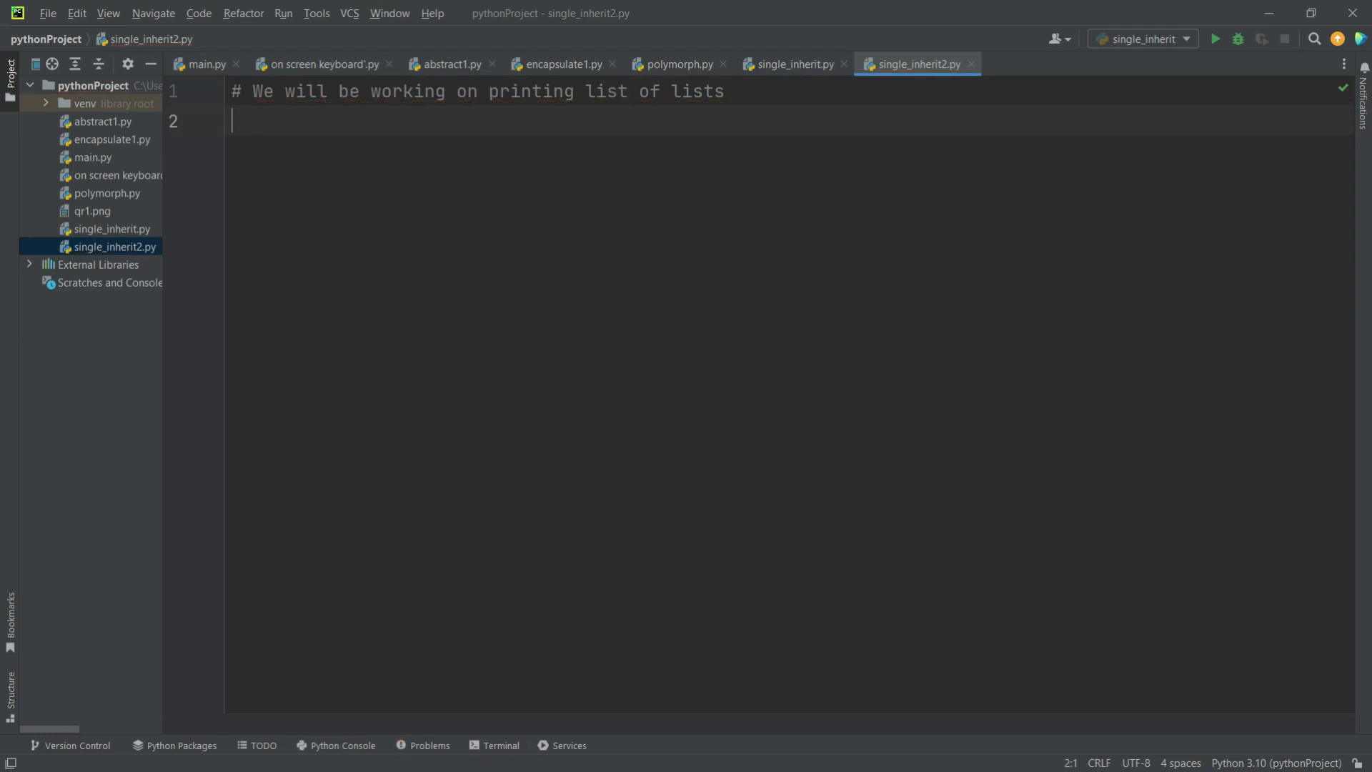
left_click(792, 63)
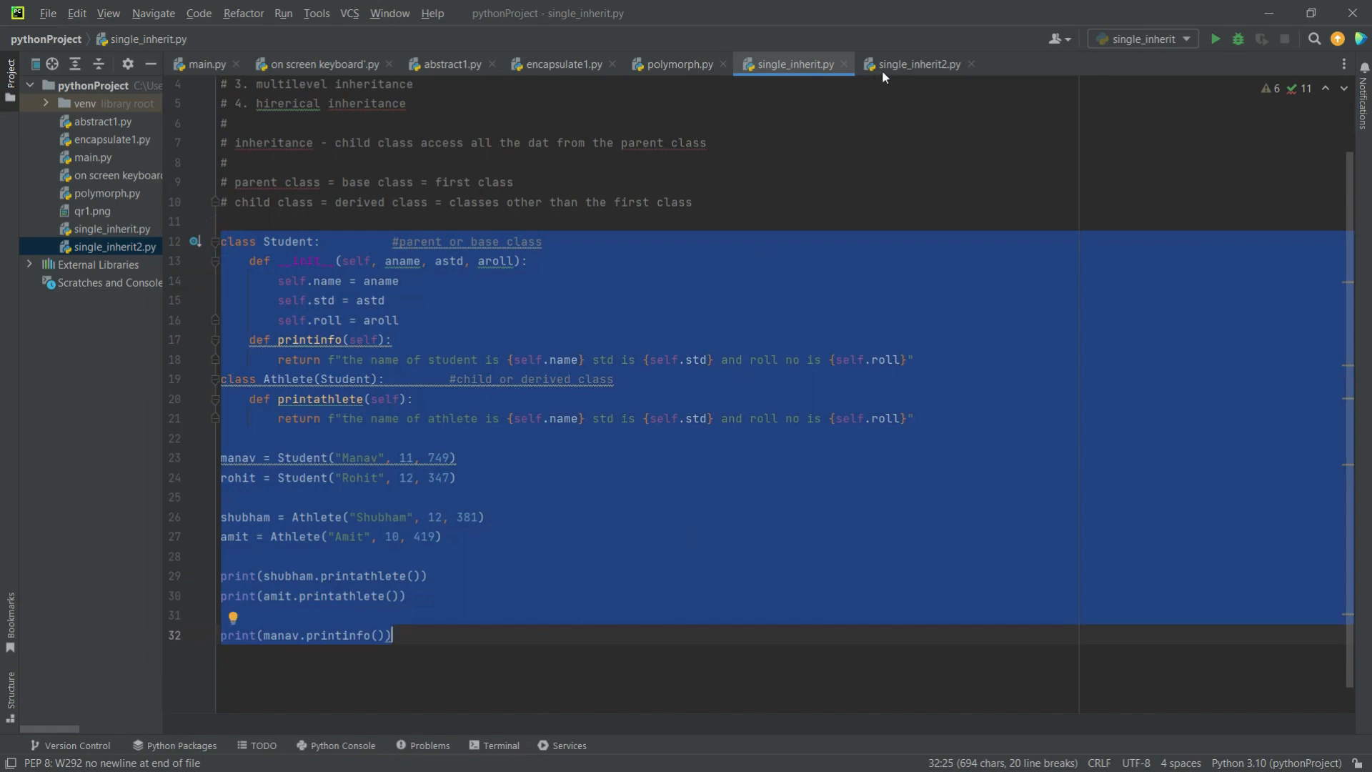
Paste the copied Student and Athlete code below the comment in single_inherit2.py
left_click(917, 64)
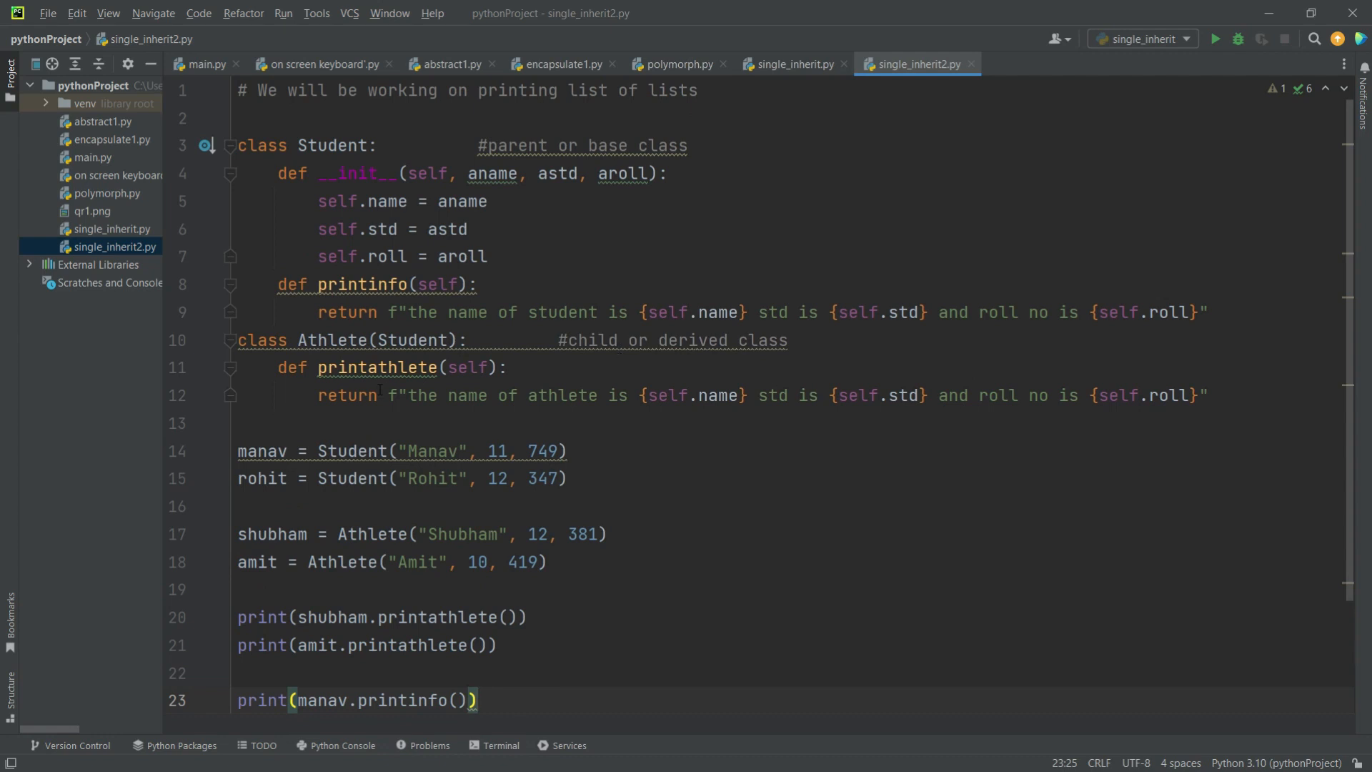
left_click(476, 339)
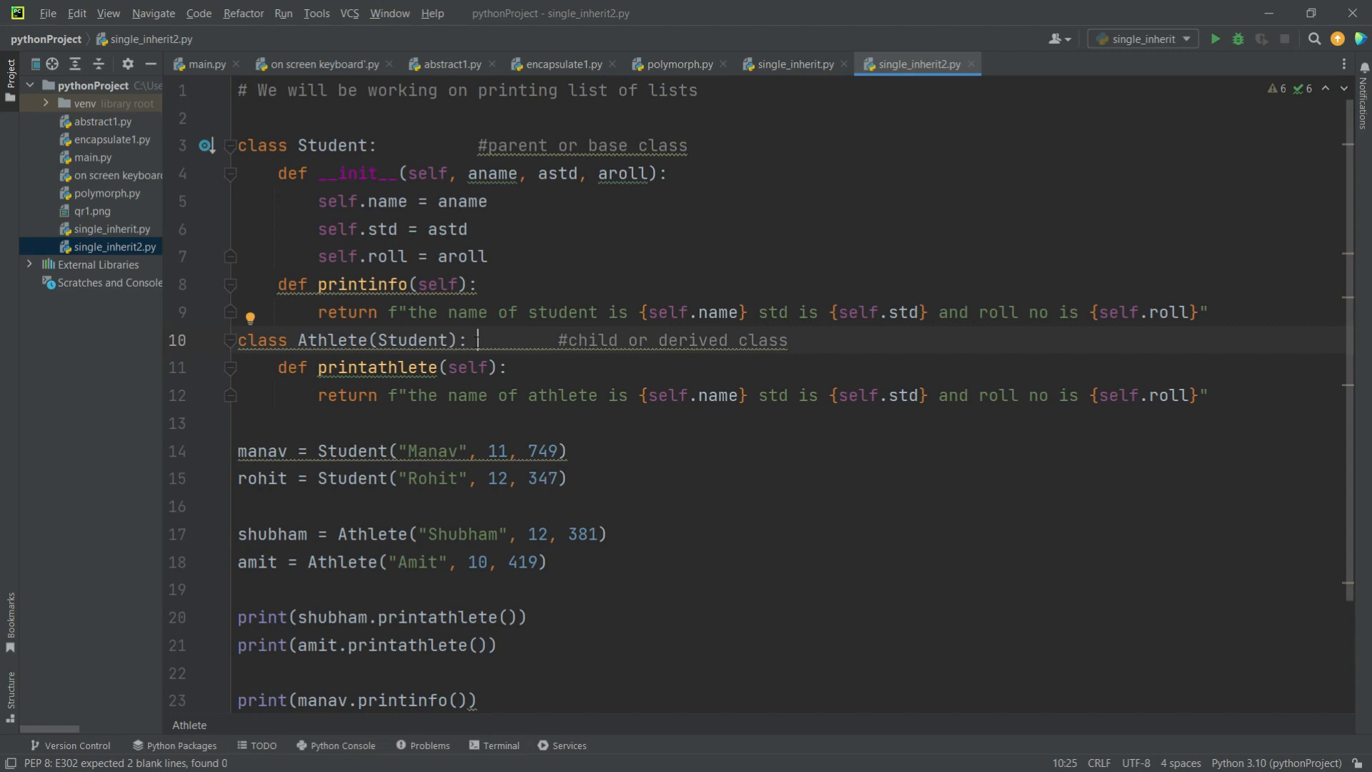
type("\\")
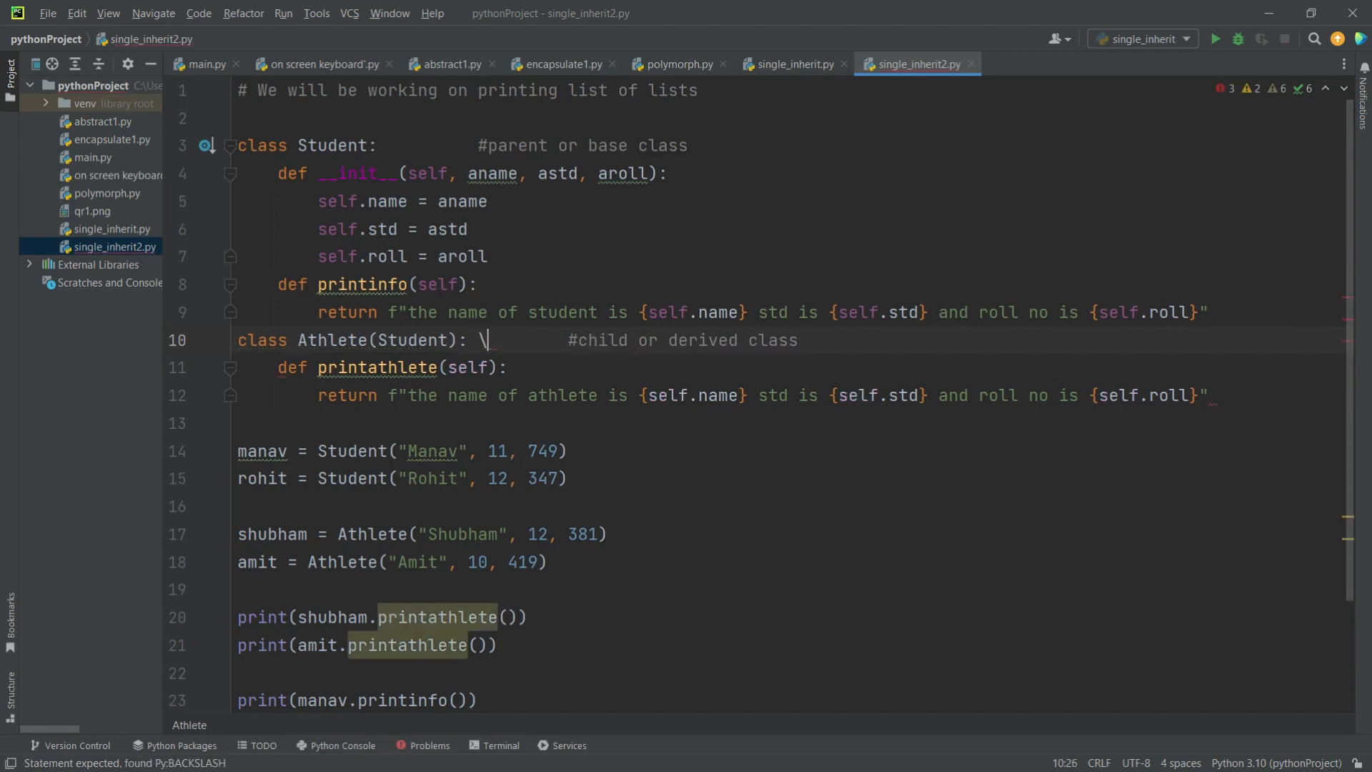
type("d")
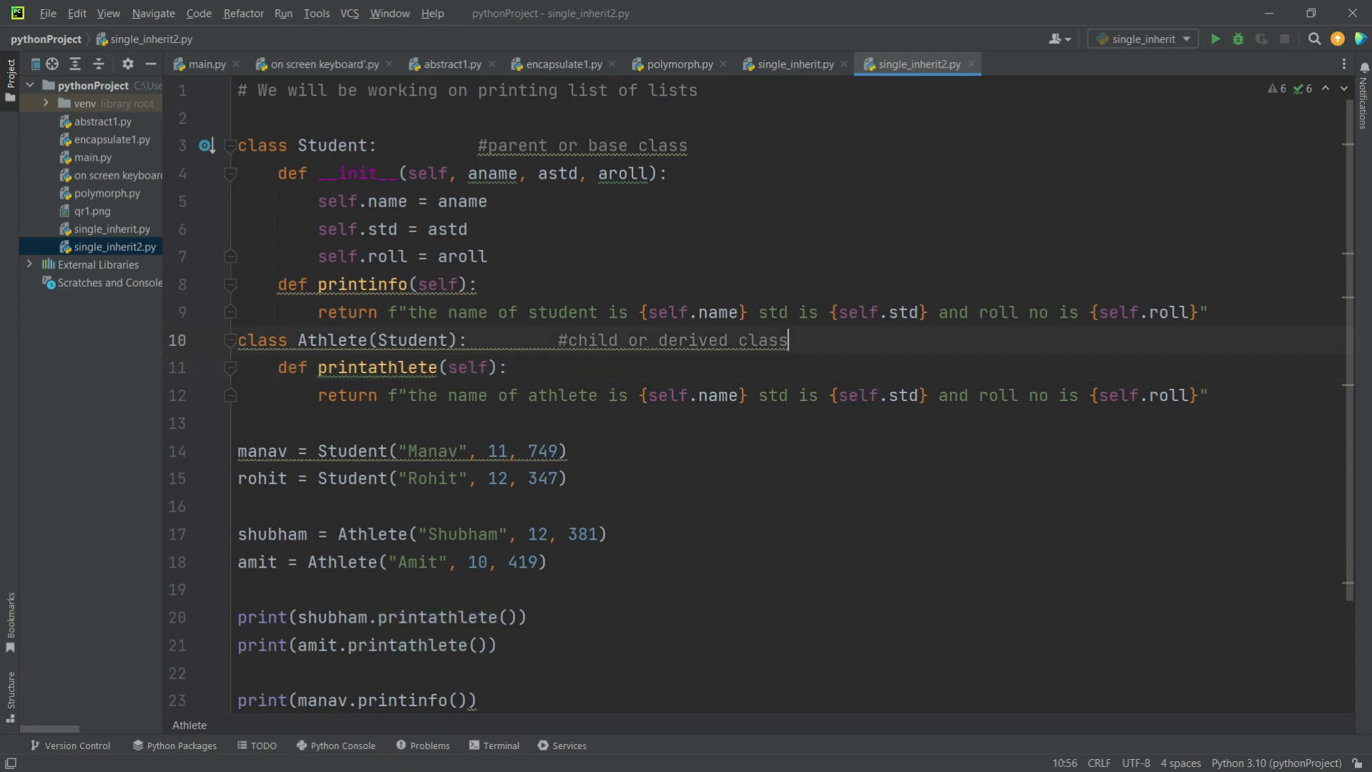
Add def __init__(self, aname, astd, aroll, asub): under class Athlete
type("deg")
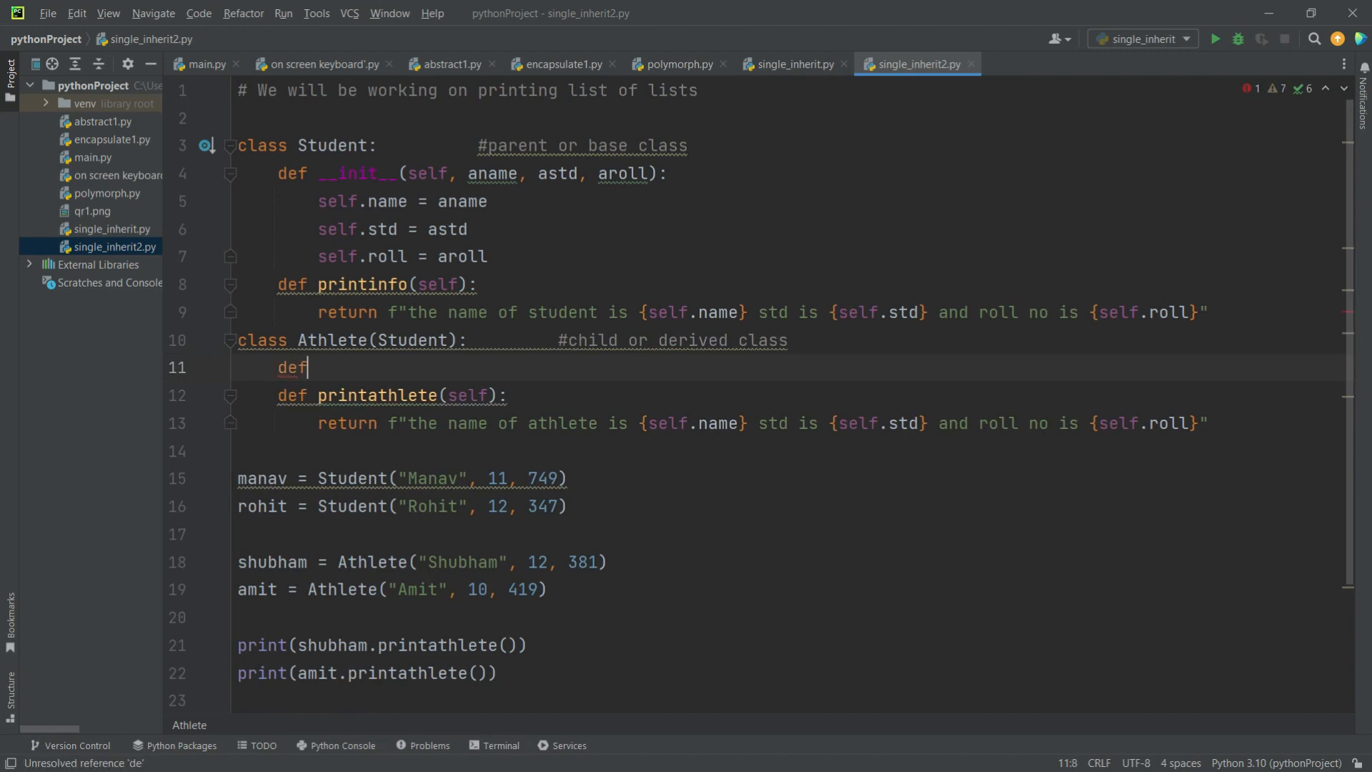
type("__init__(self):")
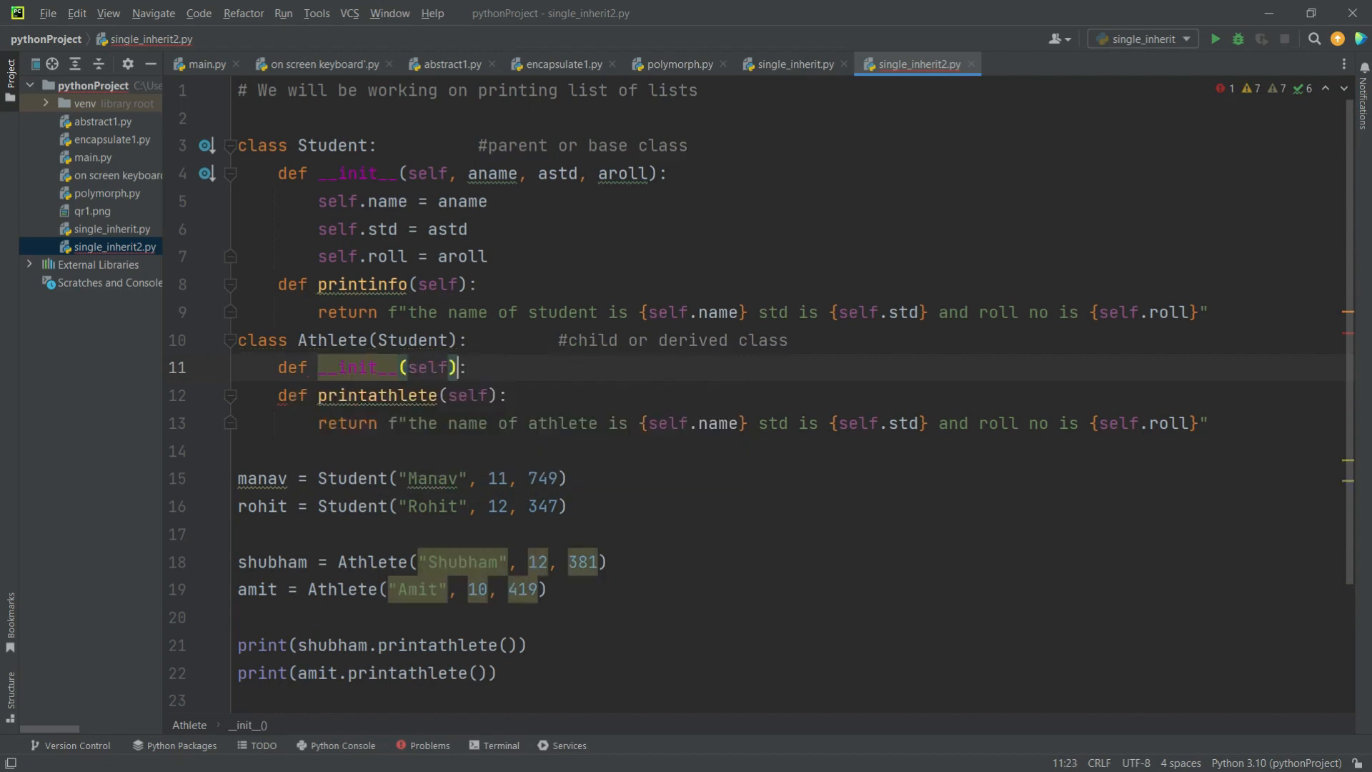
type(",")
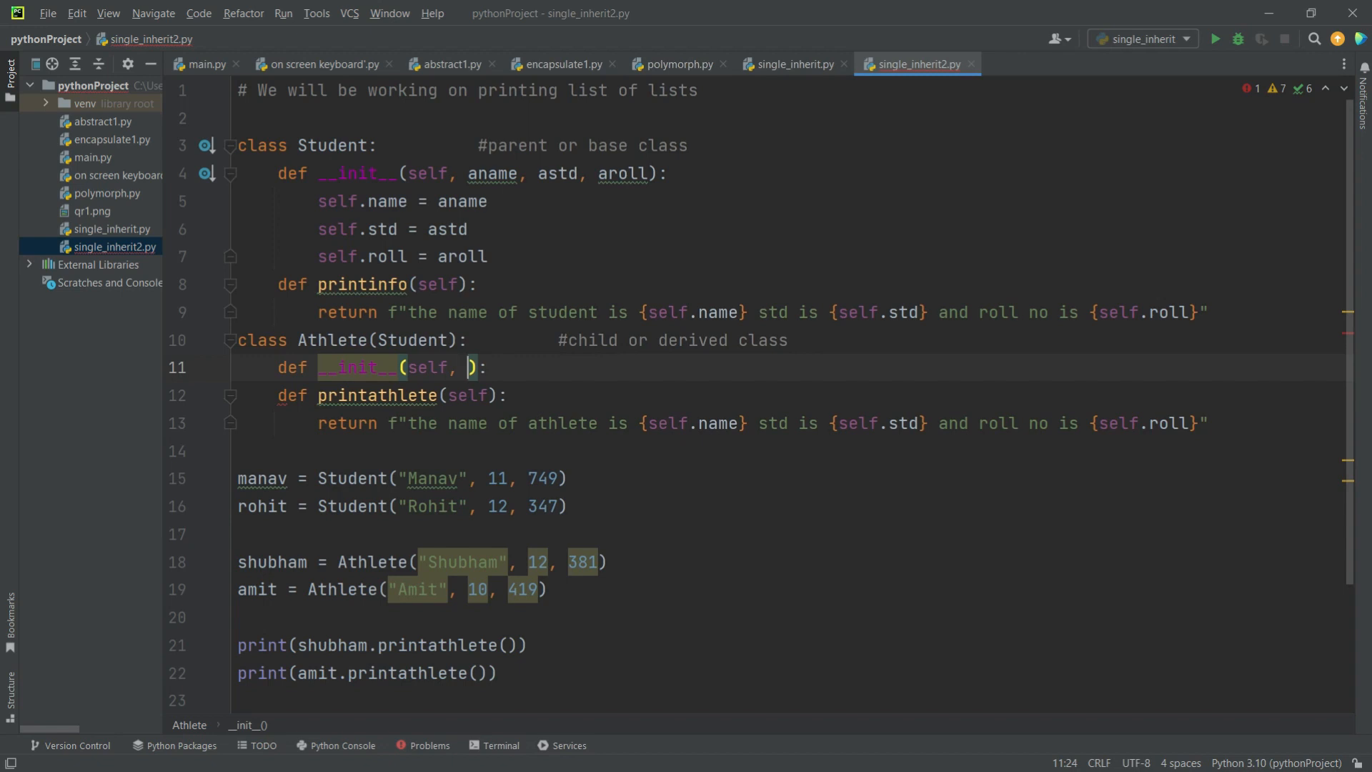
type("aname, astd")
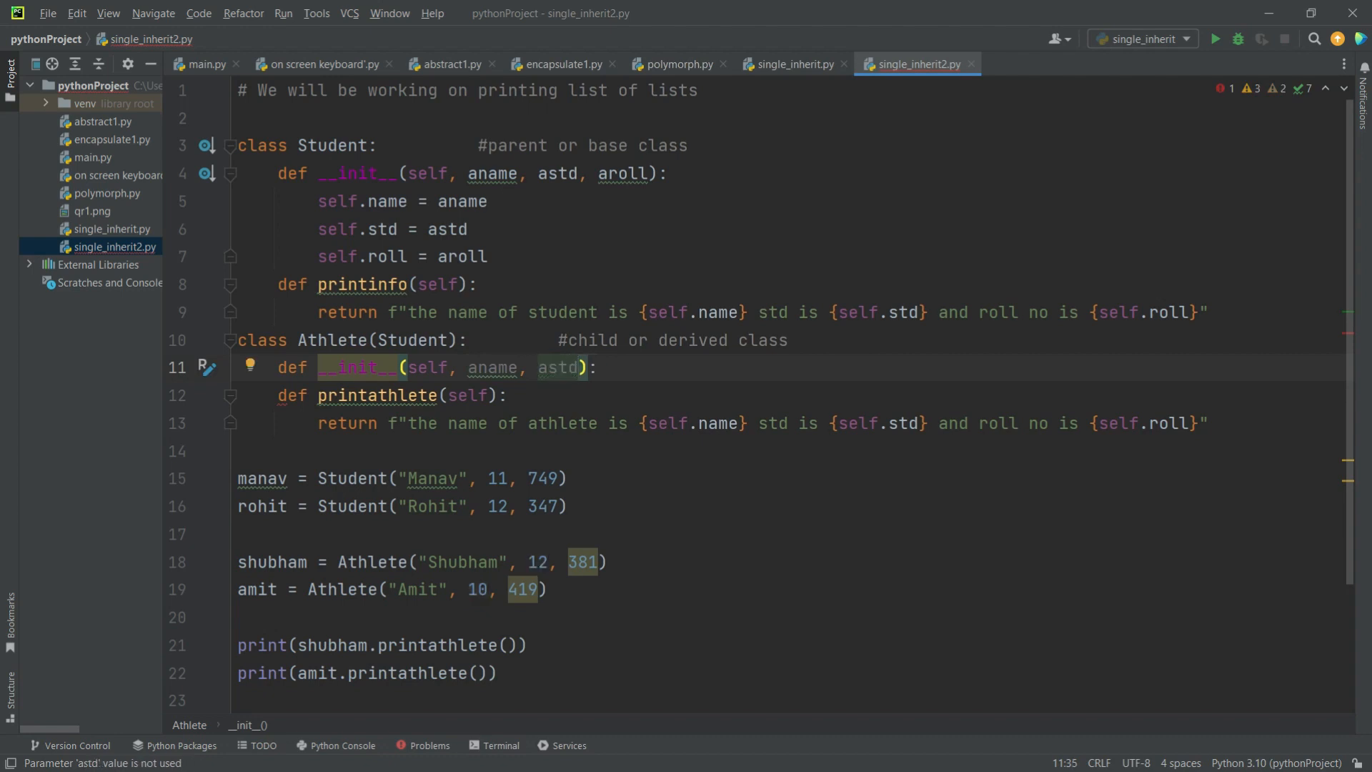
type(", aroll")
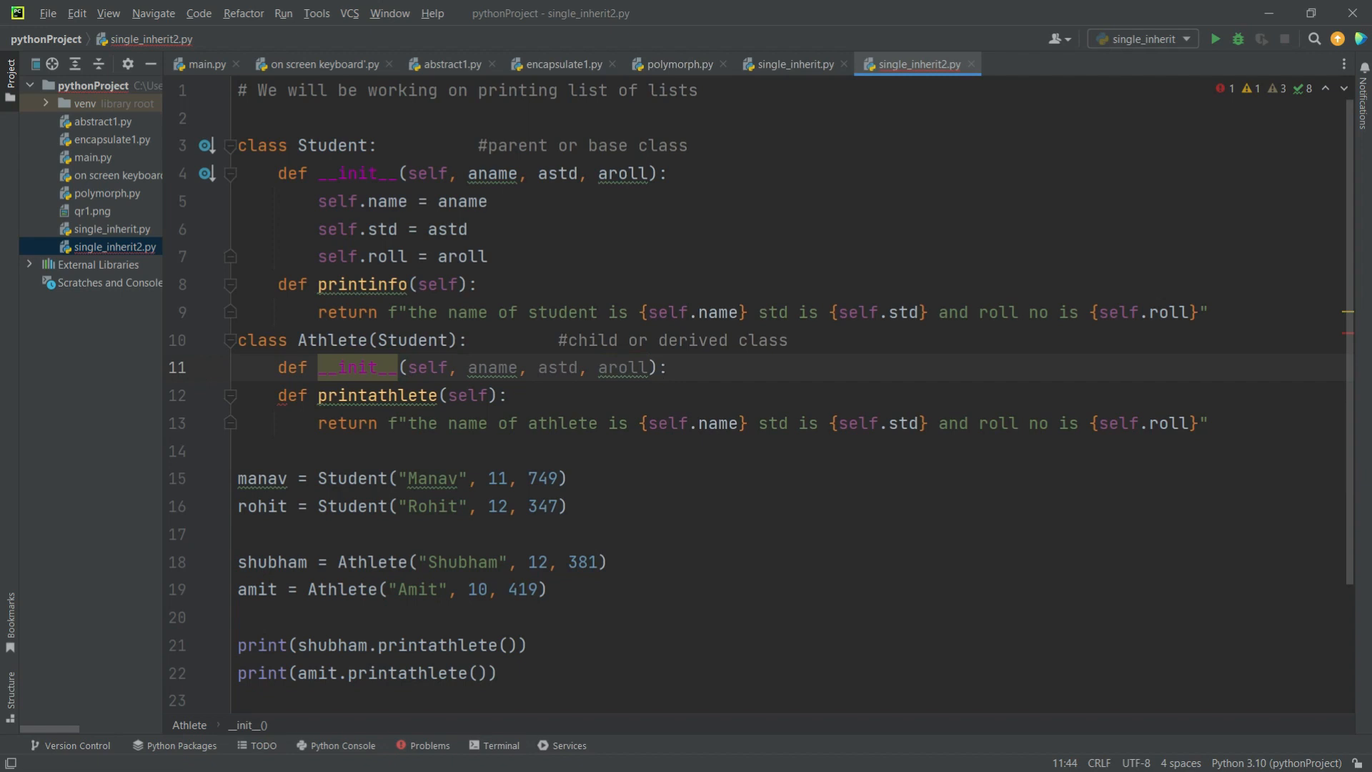
type(",")
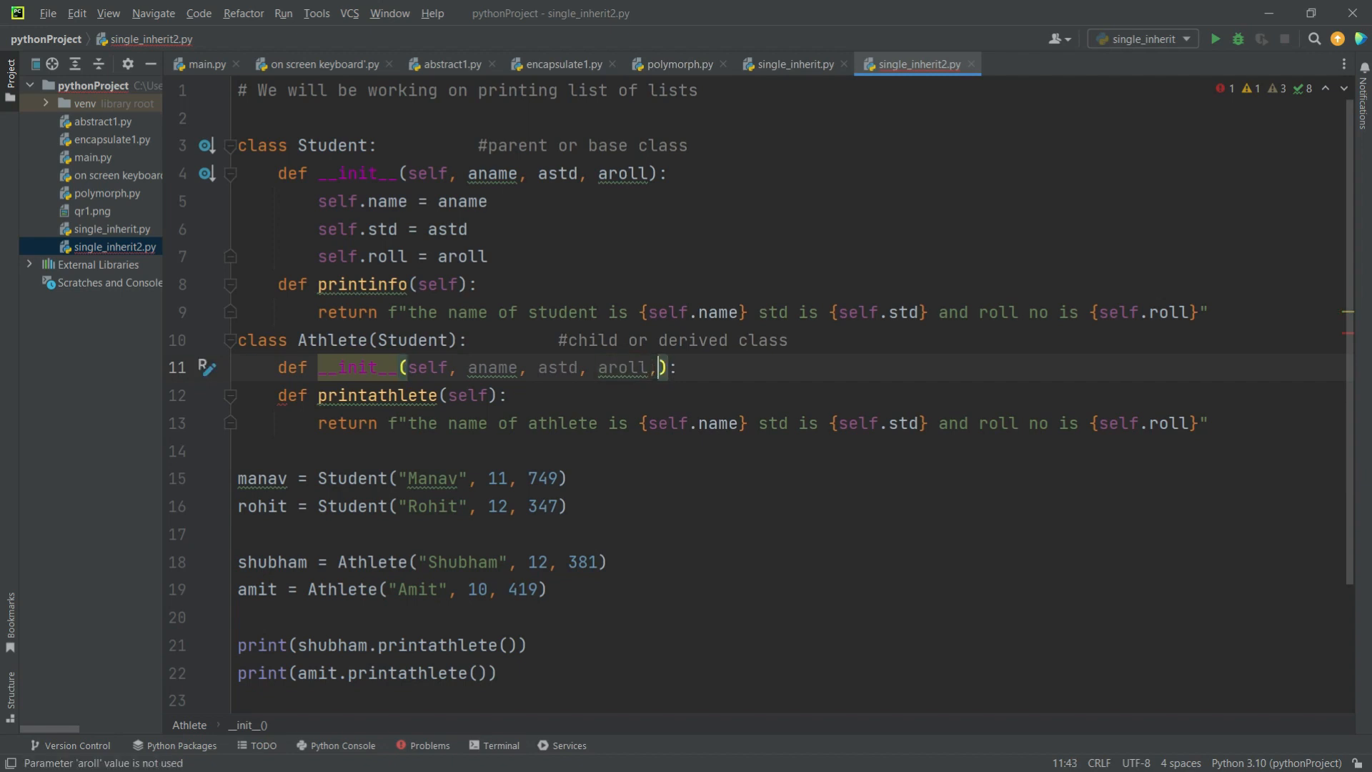
type("asu")
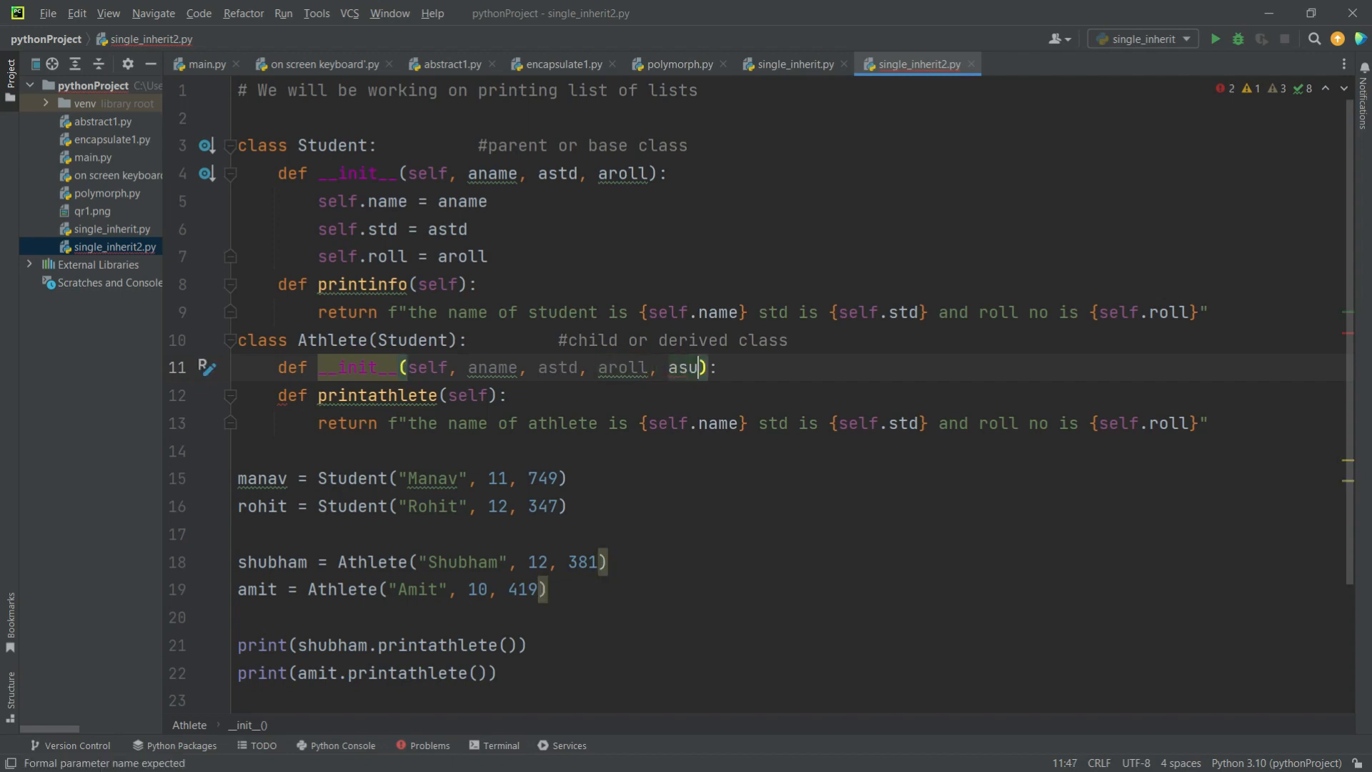
type("b")
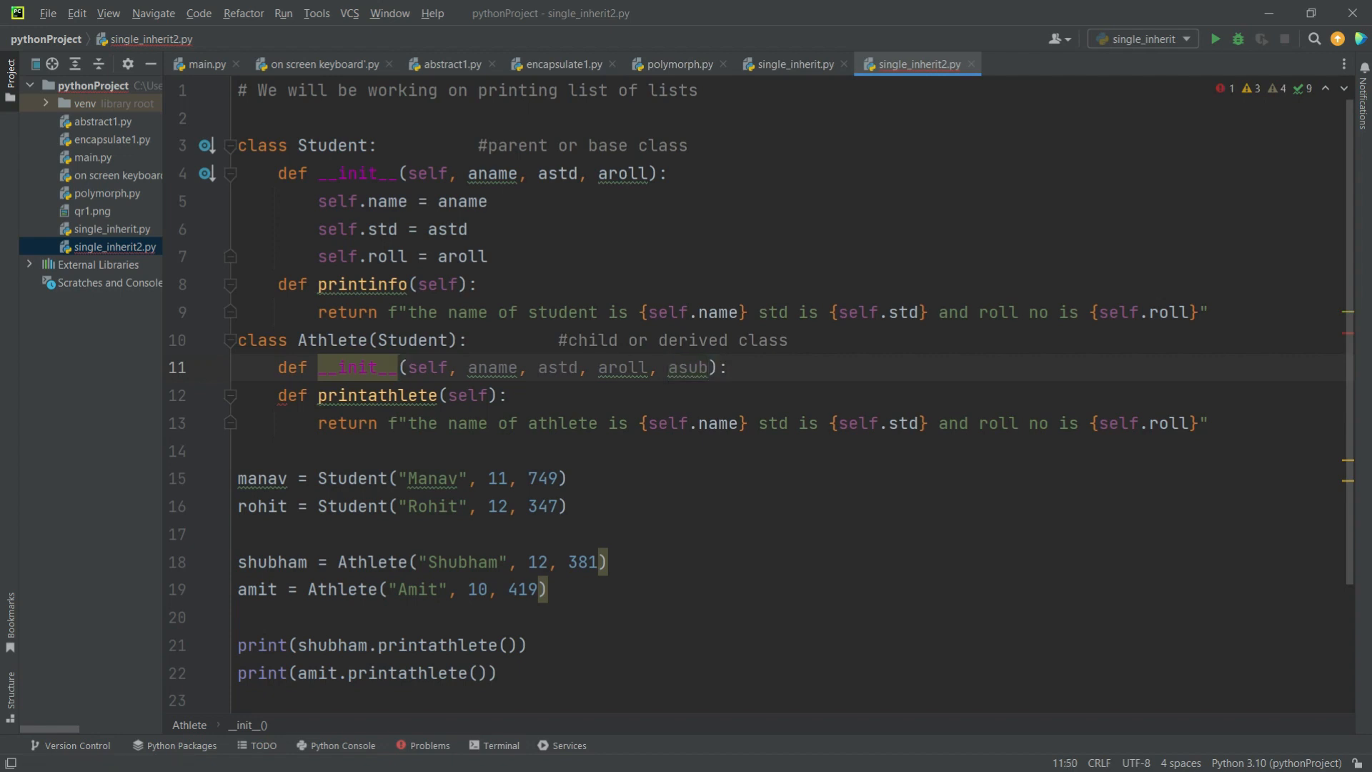
Assign self.name, self.std, self.roll and self.subjects from aname, astd, aroll and asub
type("s")
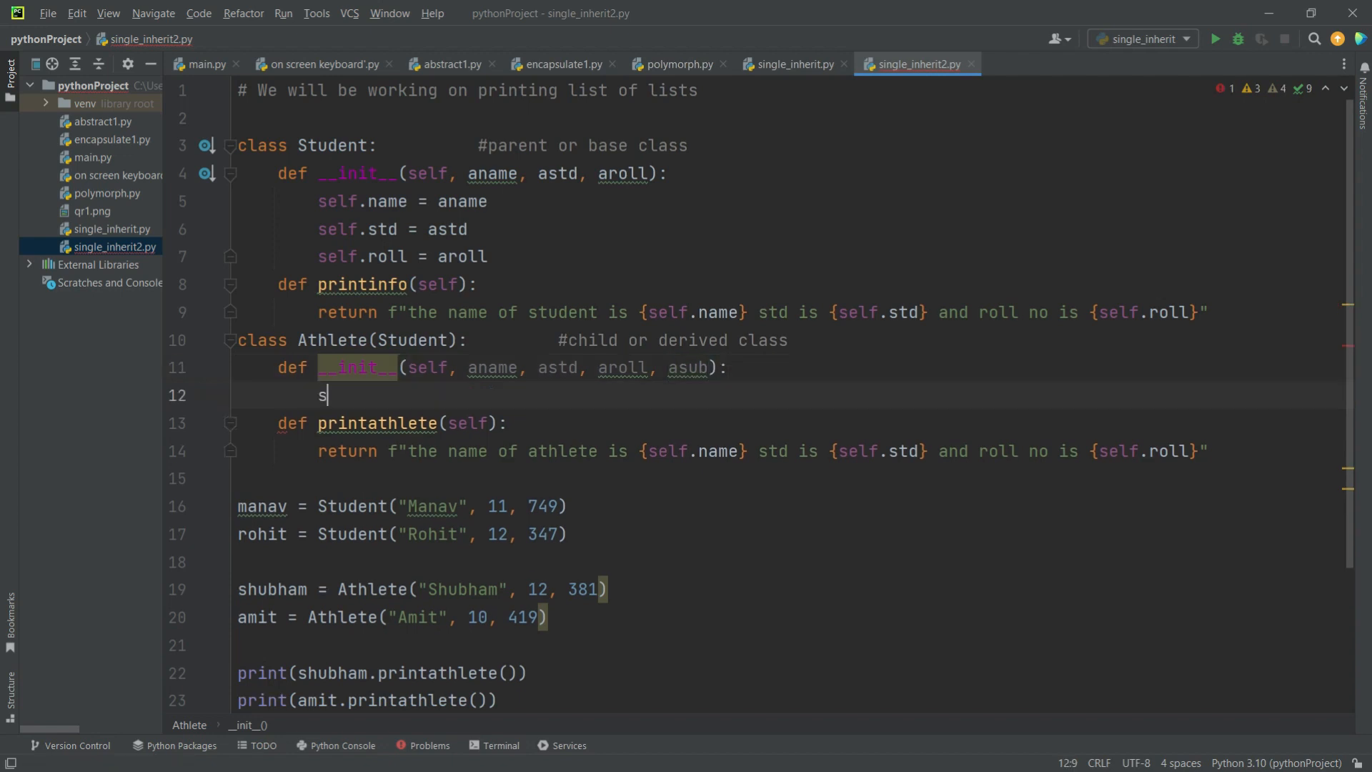
type("elf.name =")
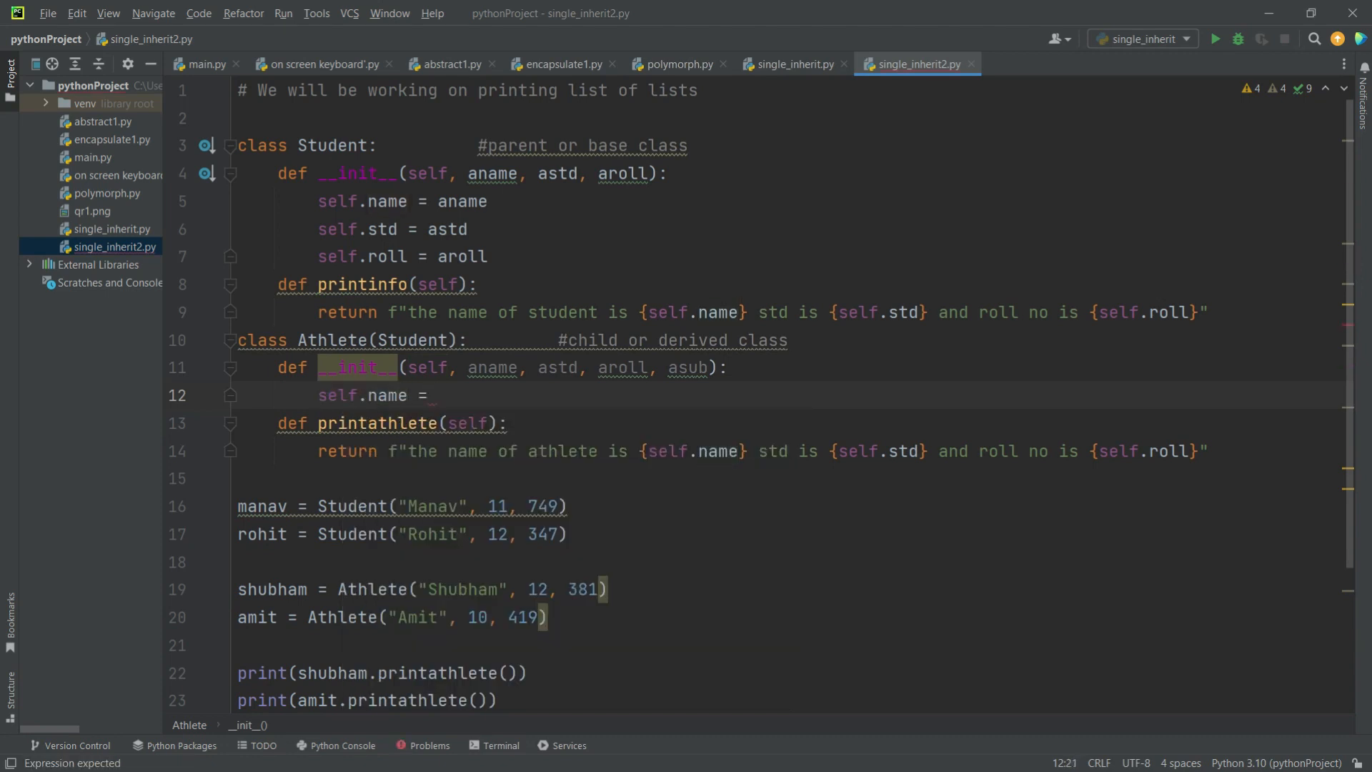
type("aname")
type("self.")
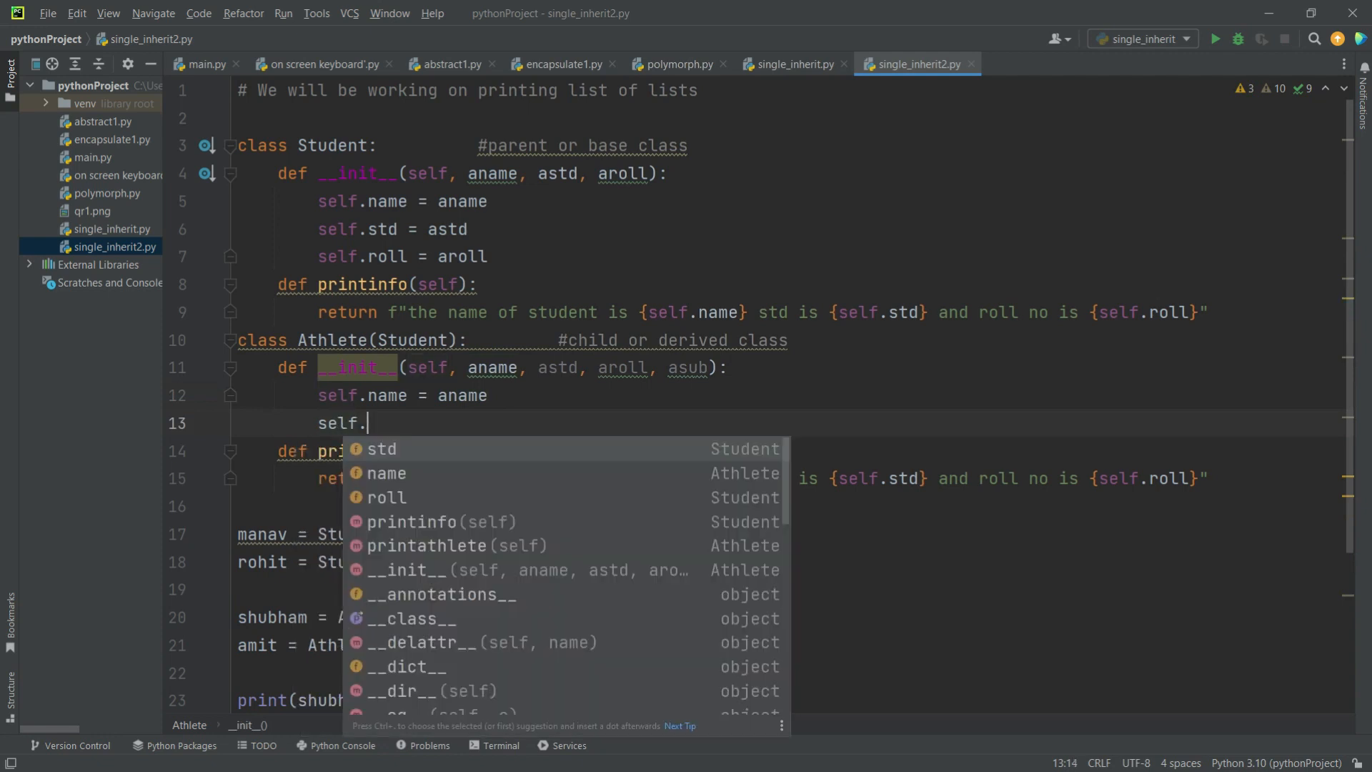
type("std = an")
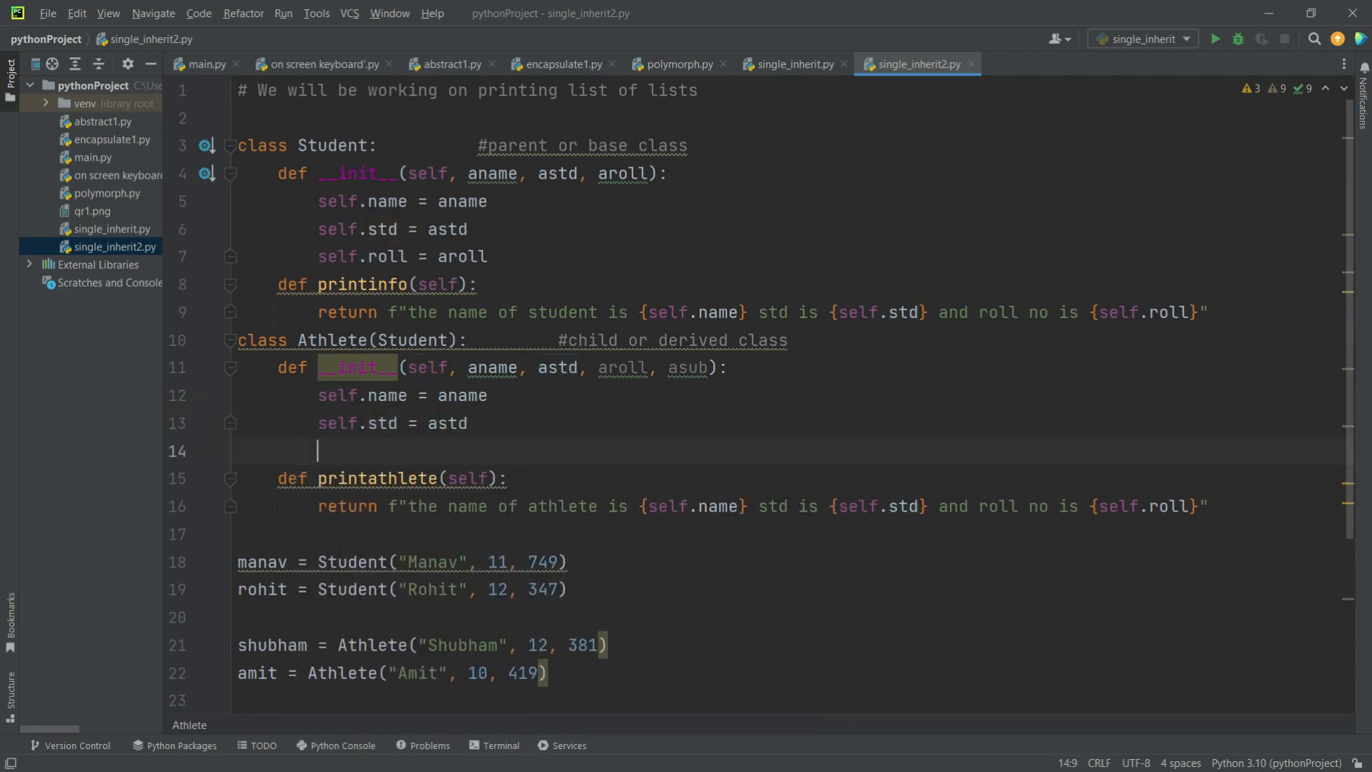
type("self.")
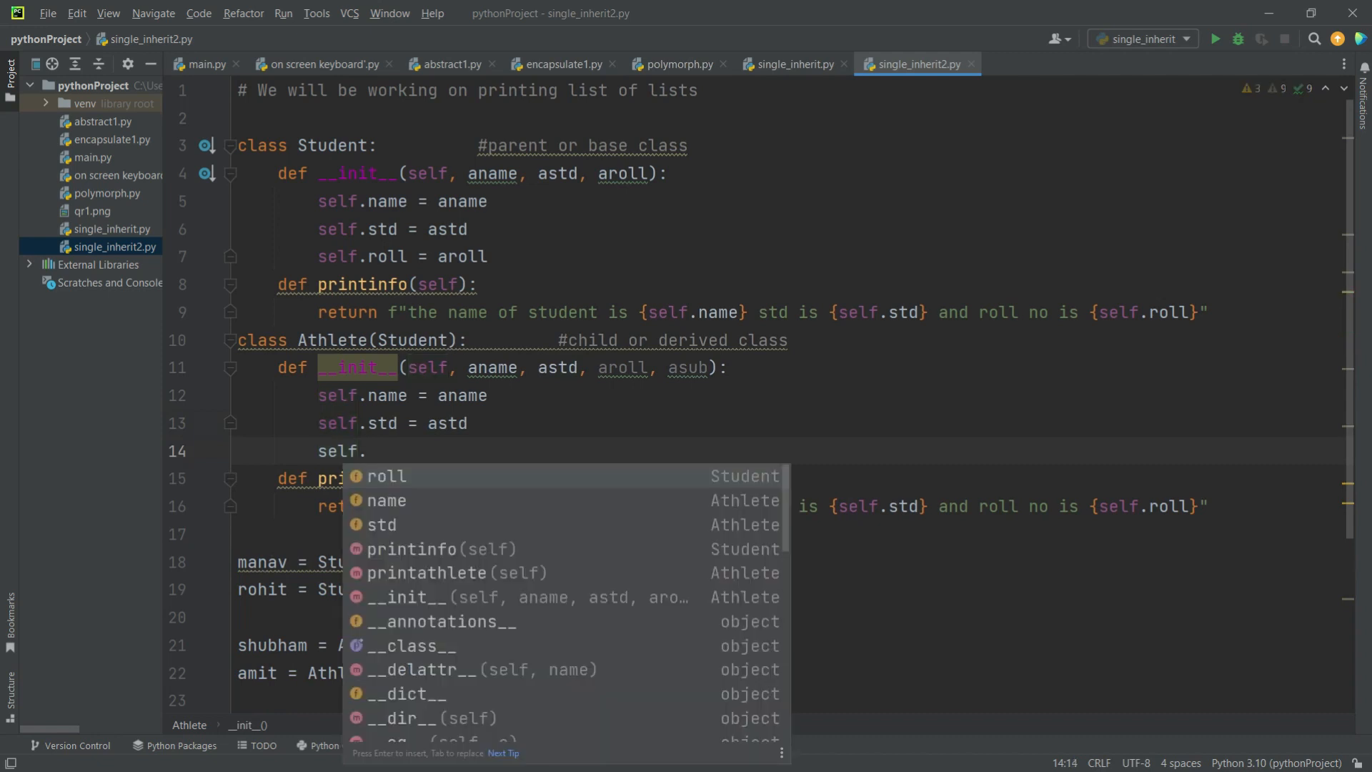
type("roll =")
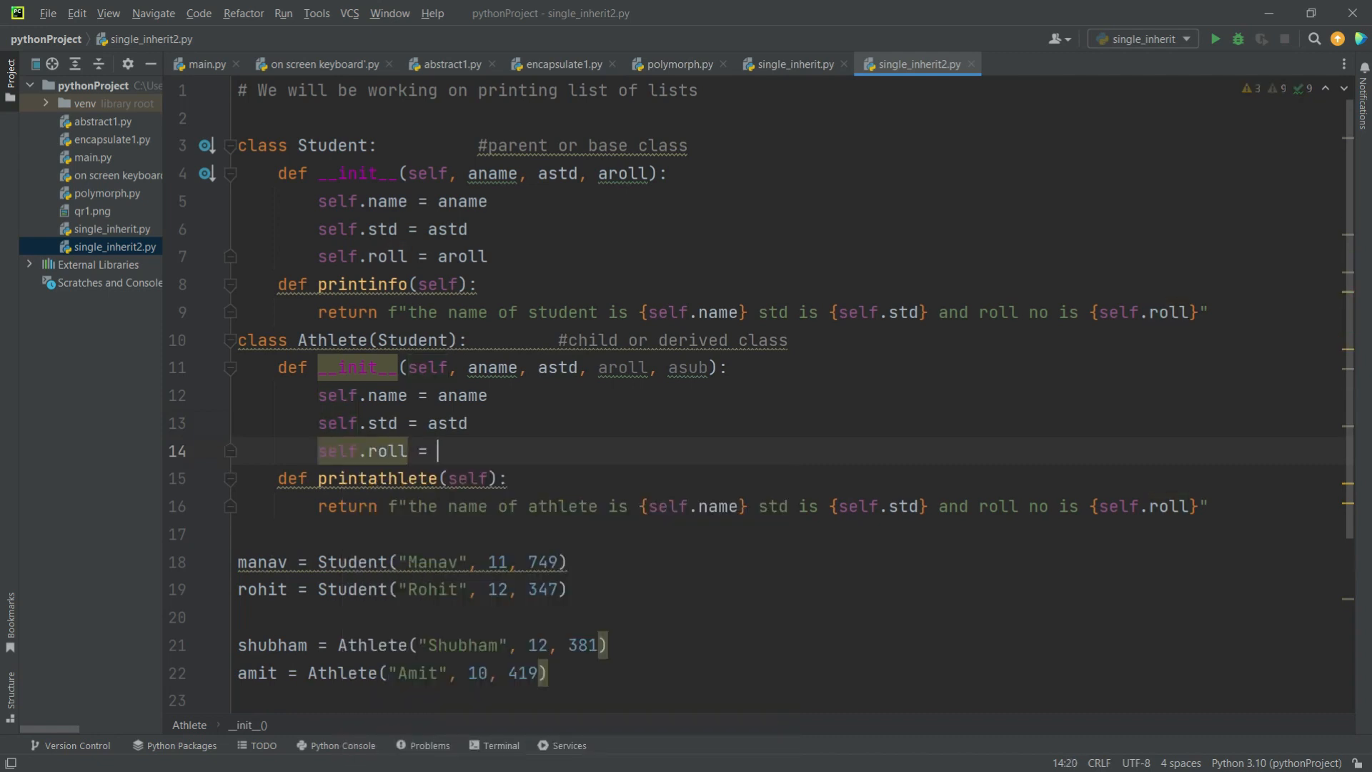
type("aroll")
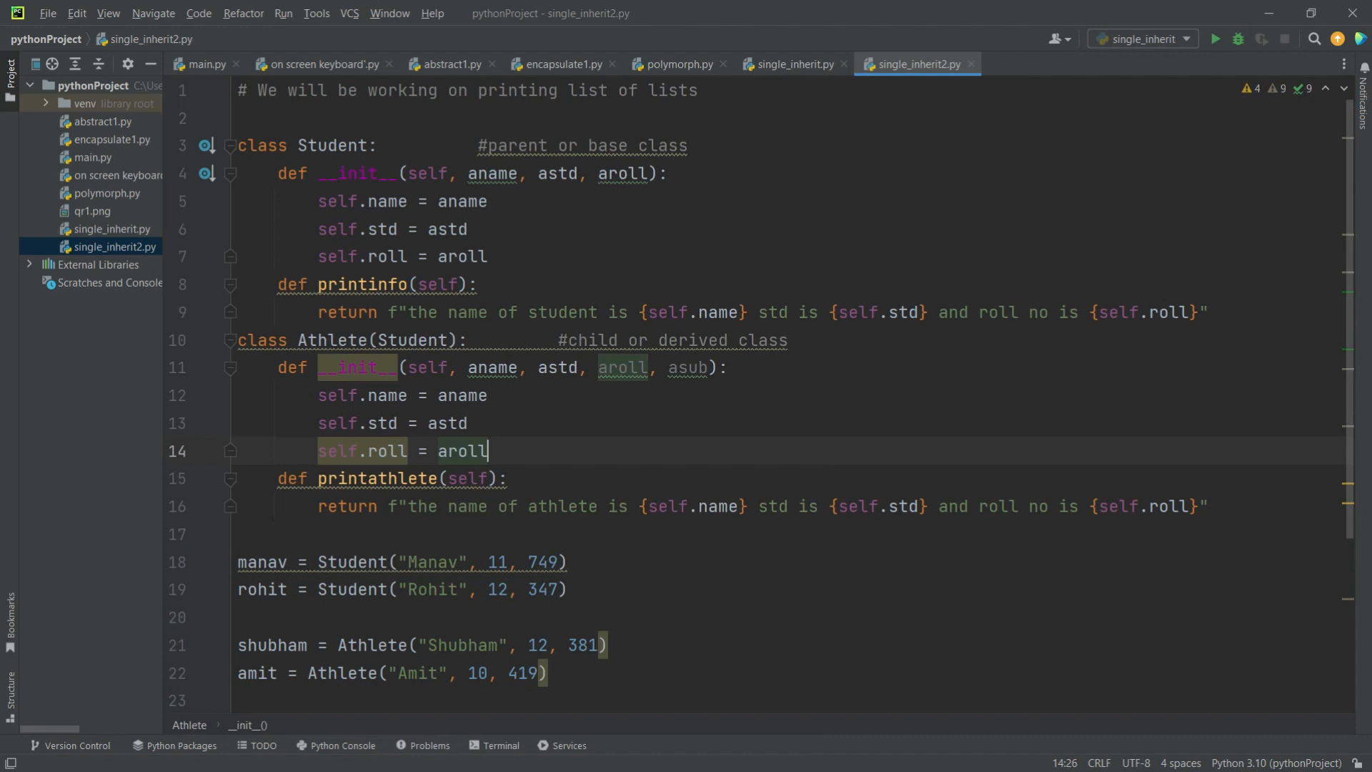
type("self")
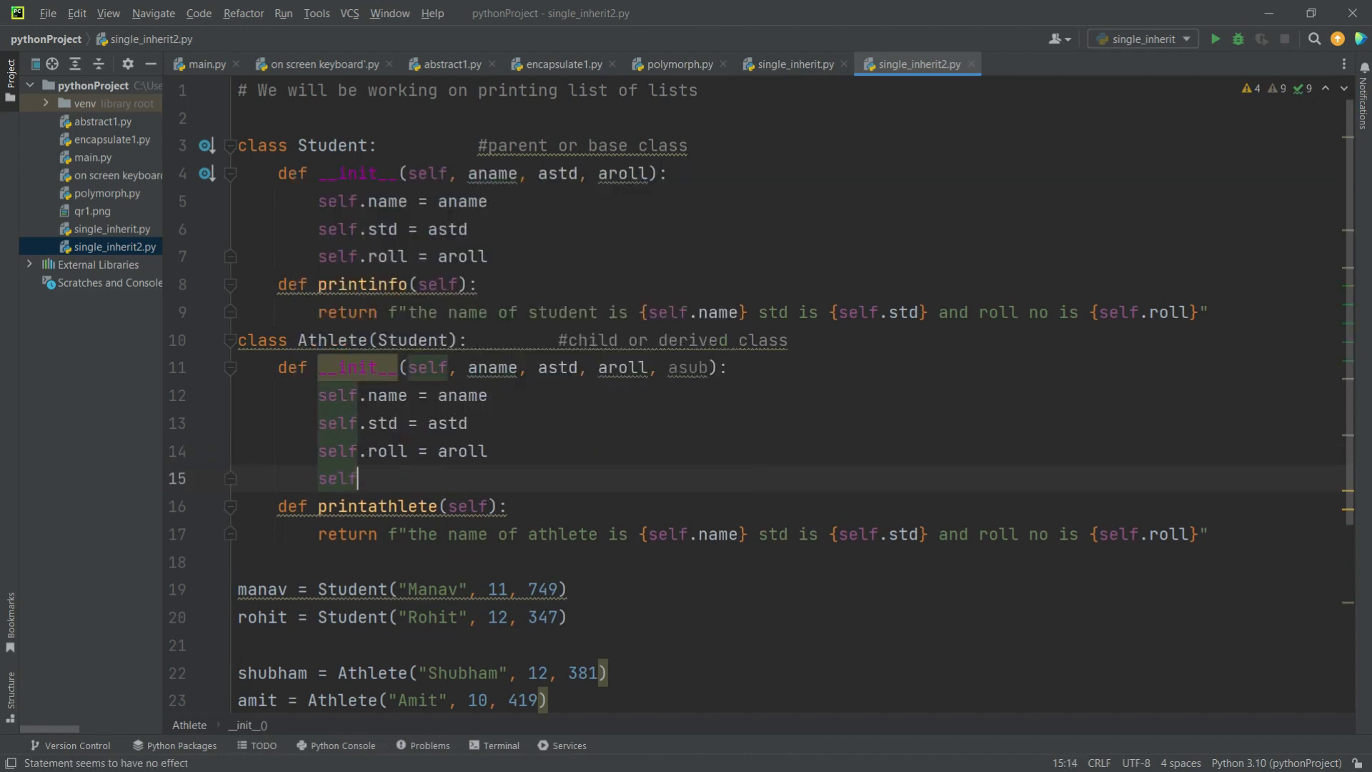
type(".subjects")
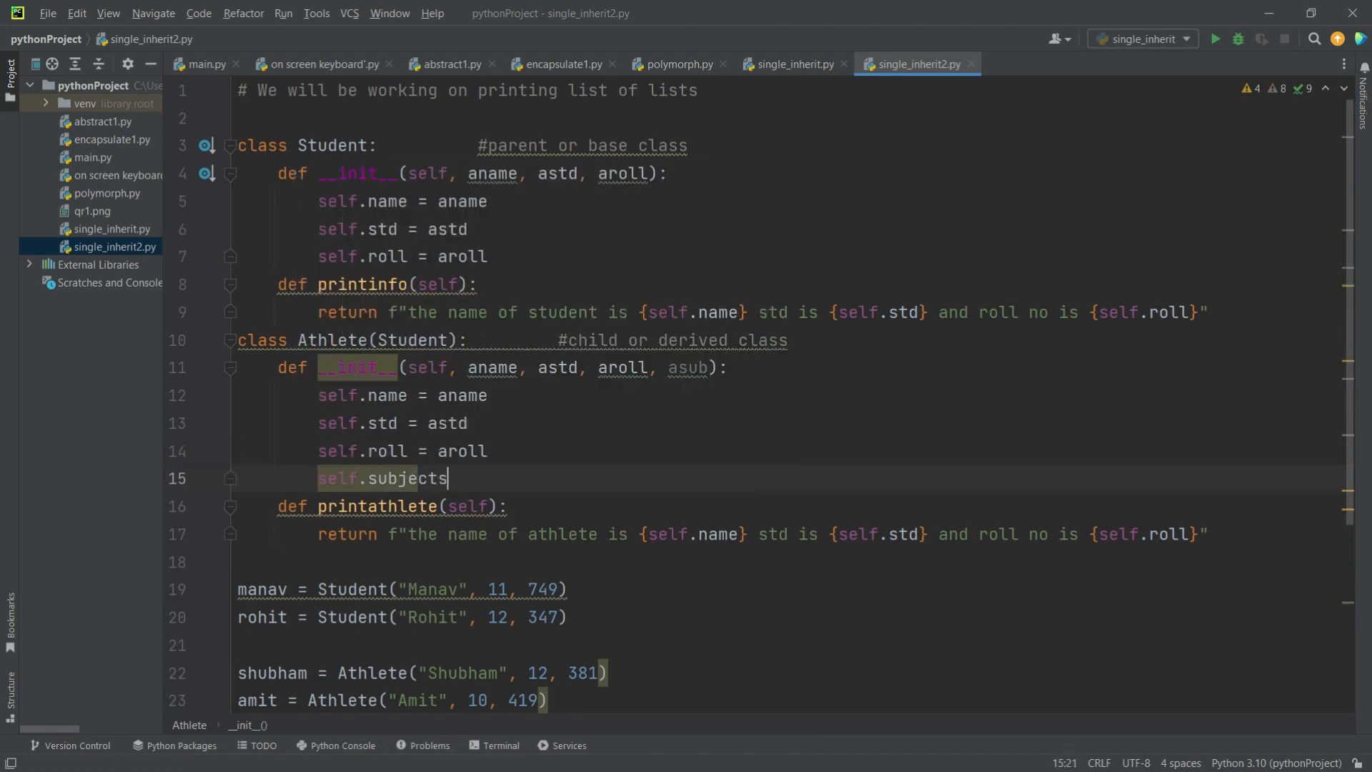
type("= asub")
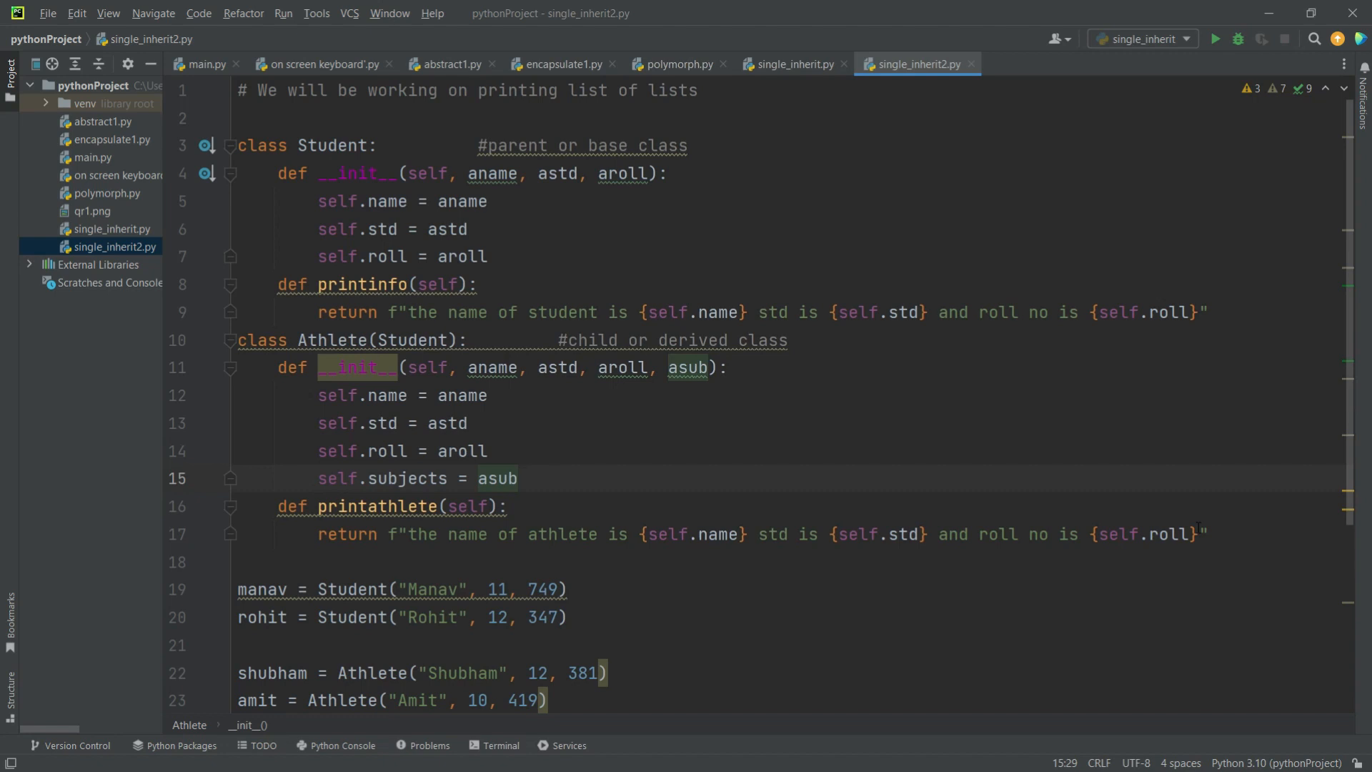
Append 'and the subjects are {self.subjects}' to the printathlete f-string
left_click(1205, 534)
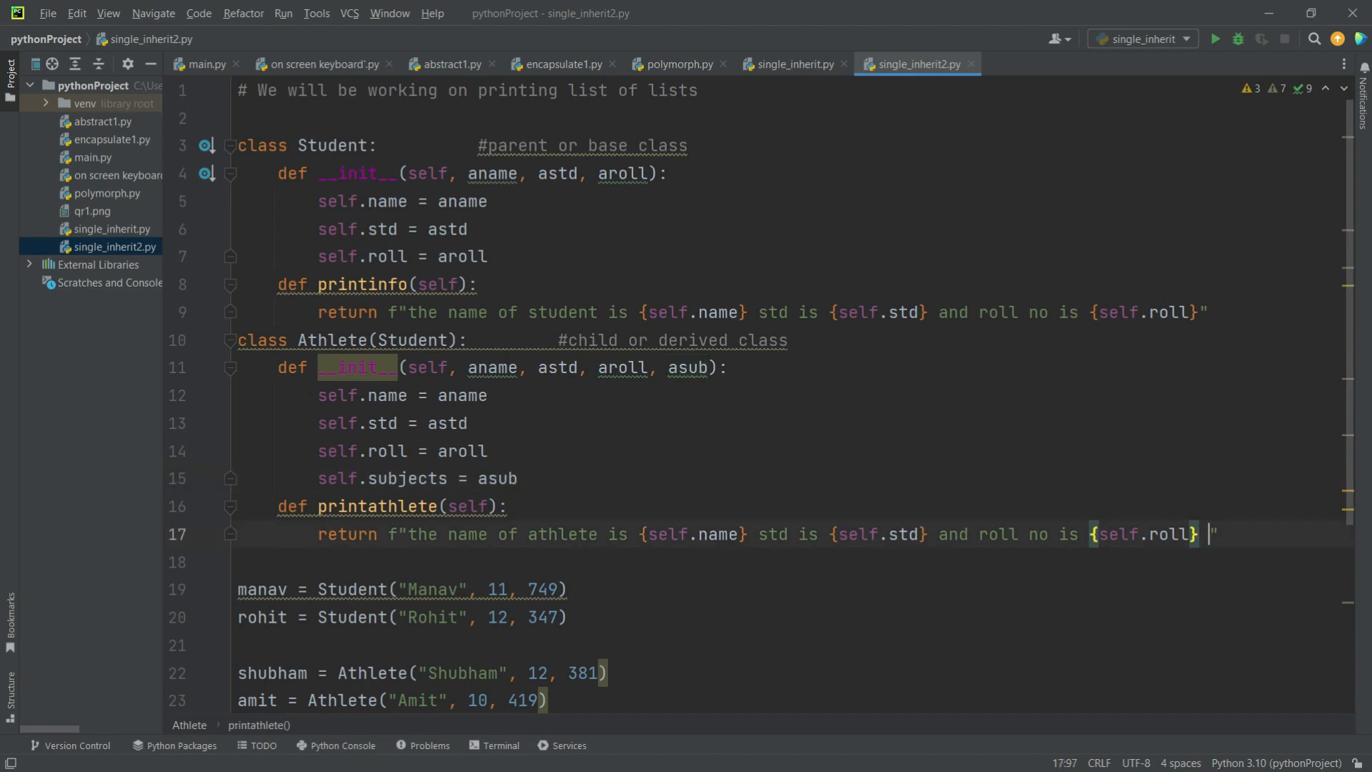
type("and the subjects are {self.subjects")
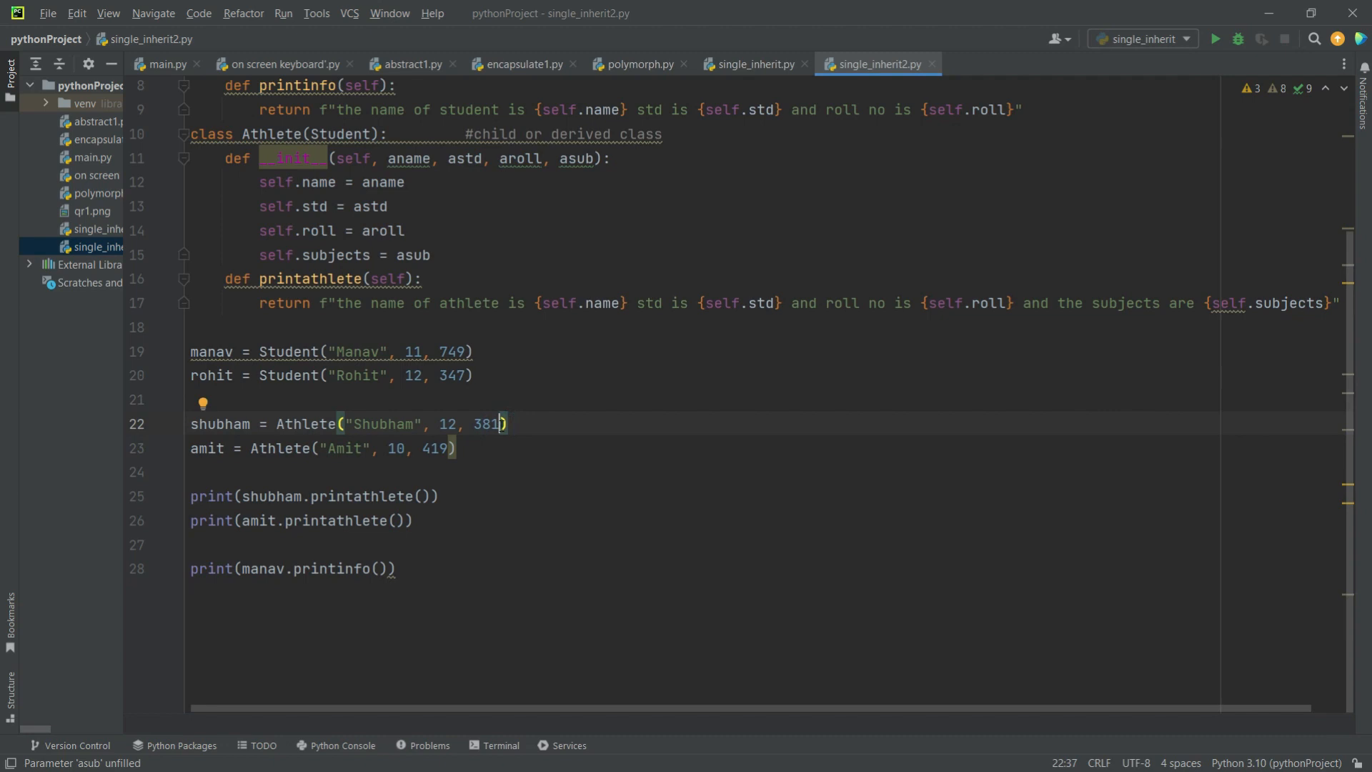
Pass ["maths", "physics", "chemistry"] as the shubham Athlete's subjects argument
type(",")
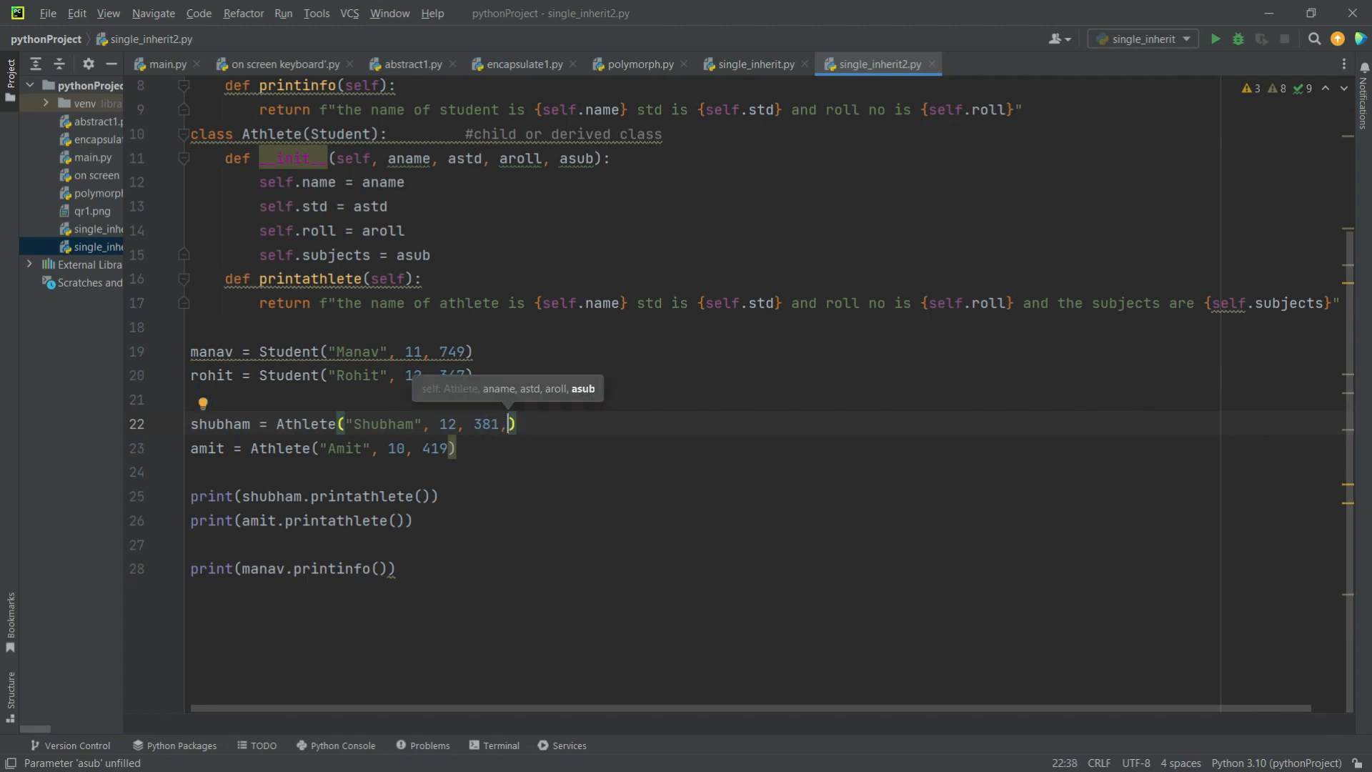
type("[]")
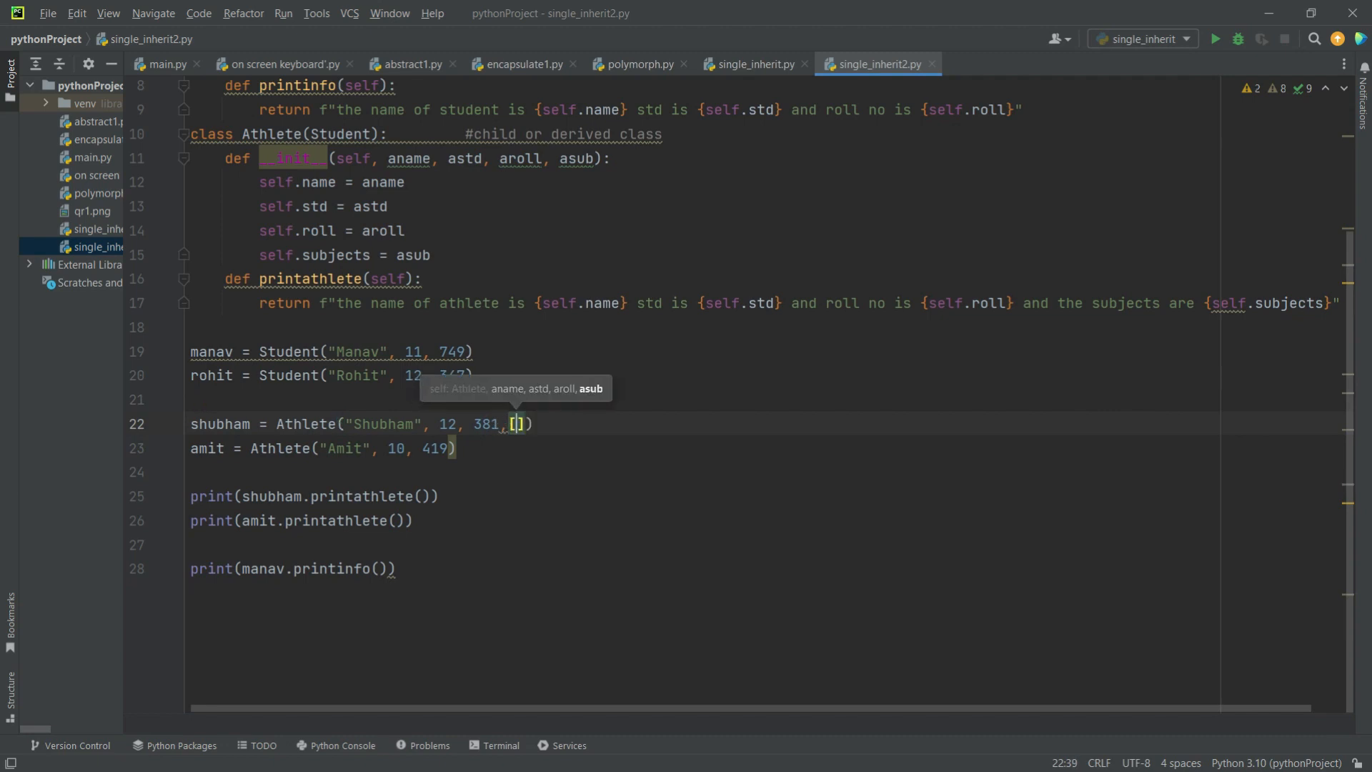
type("'maths'")
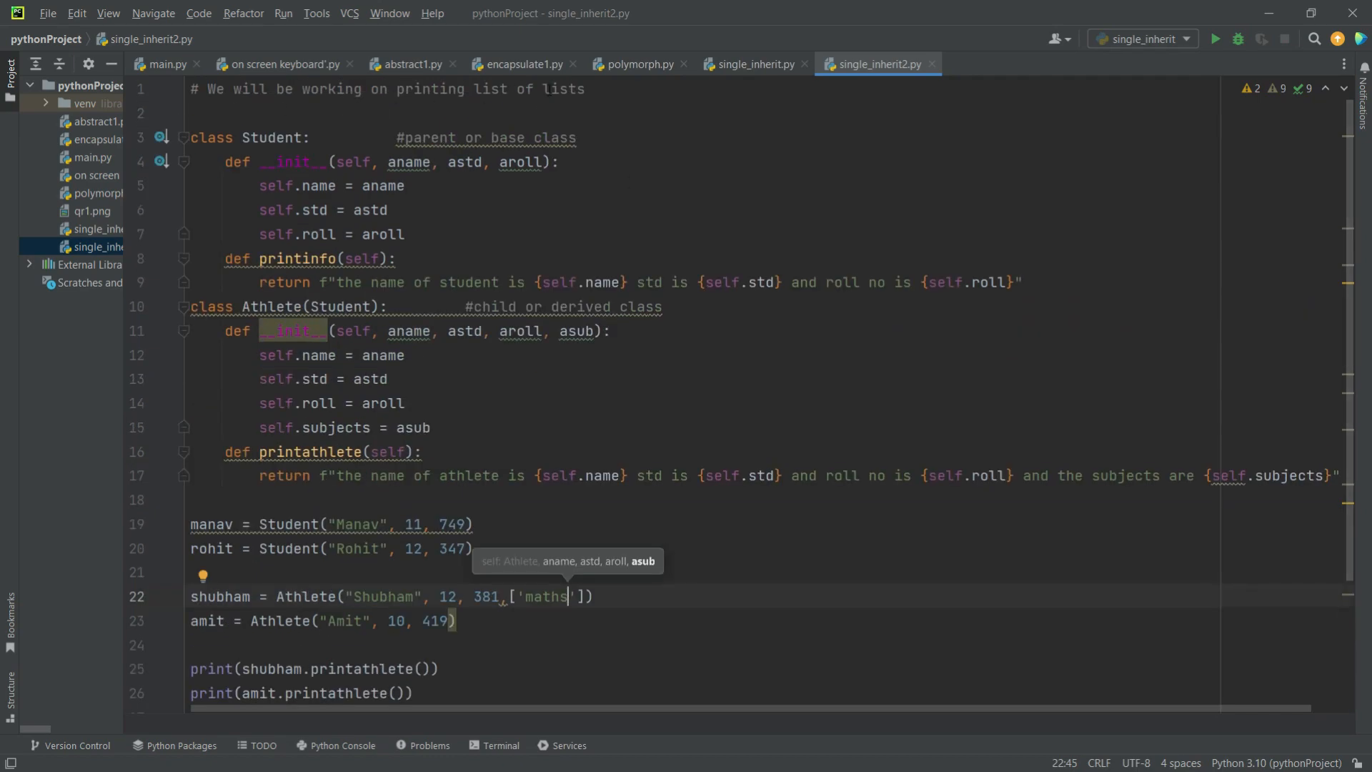
scroll("down", 3)
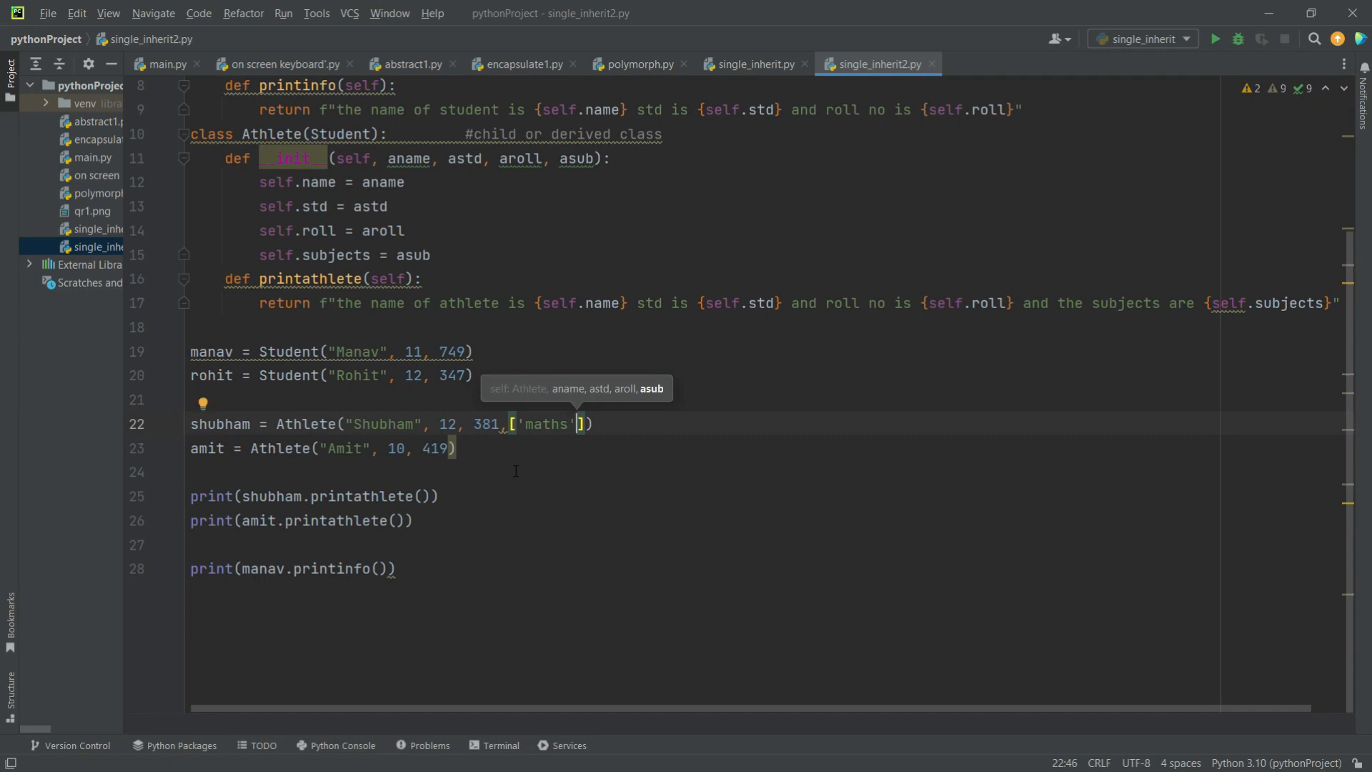
key("Backspace")
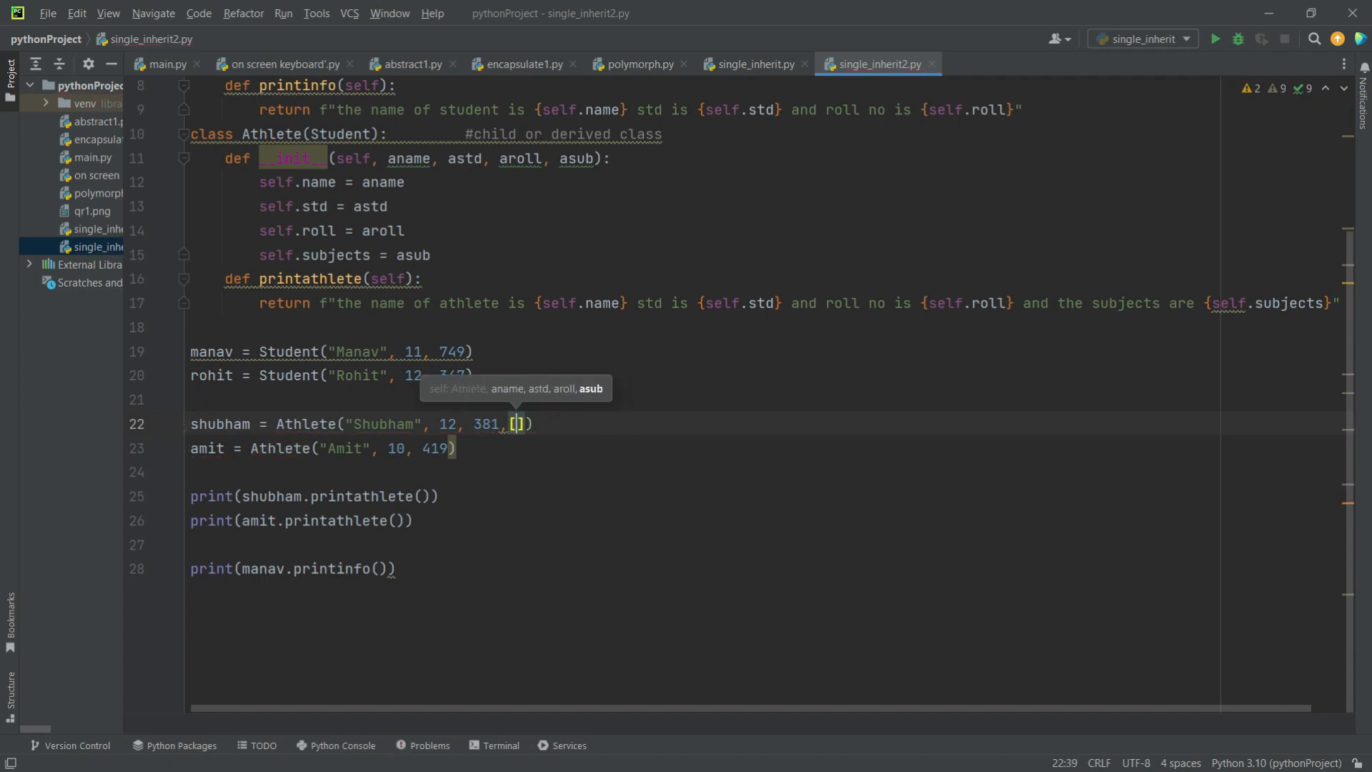
type("\"maths\",")
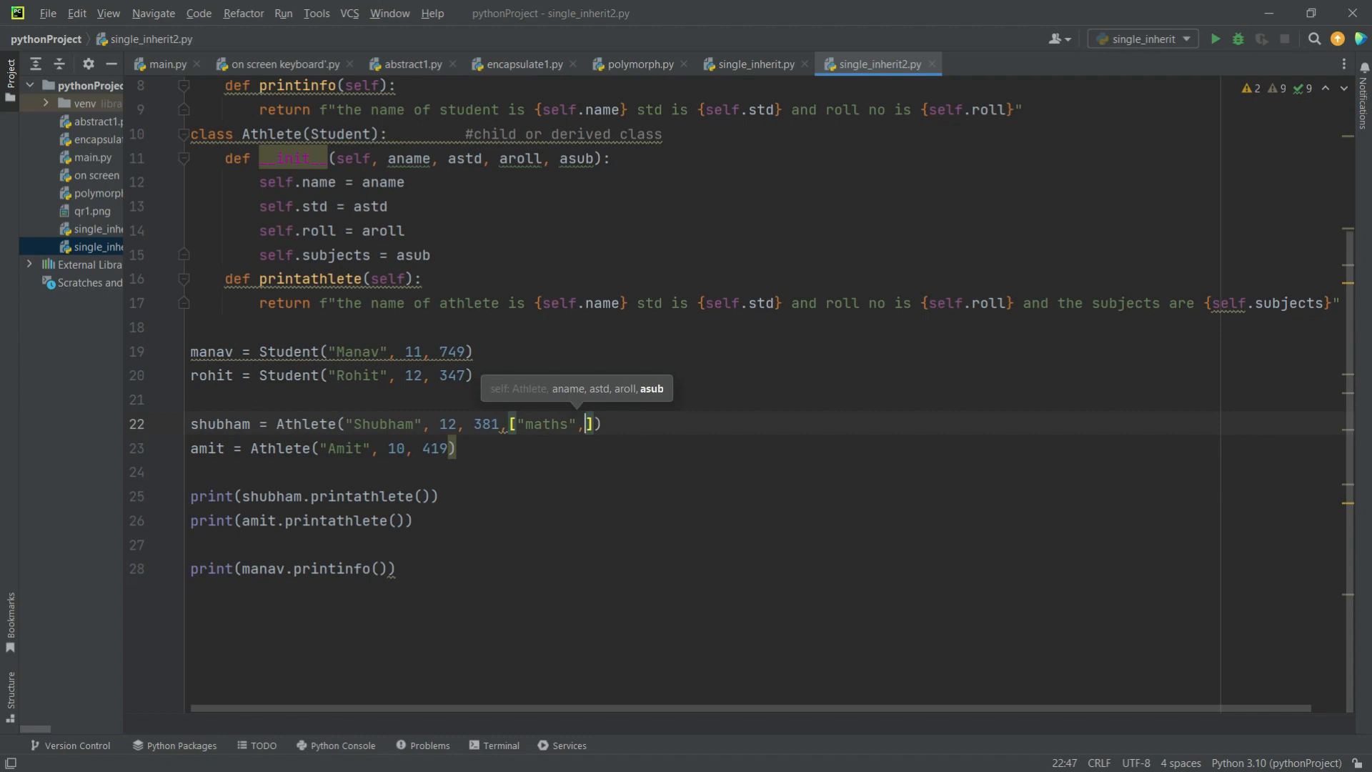
type("\"\"")
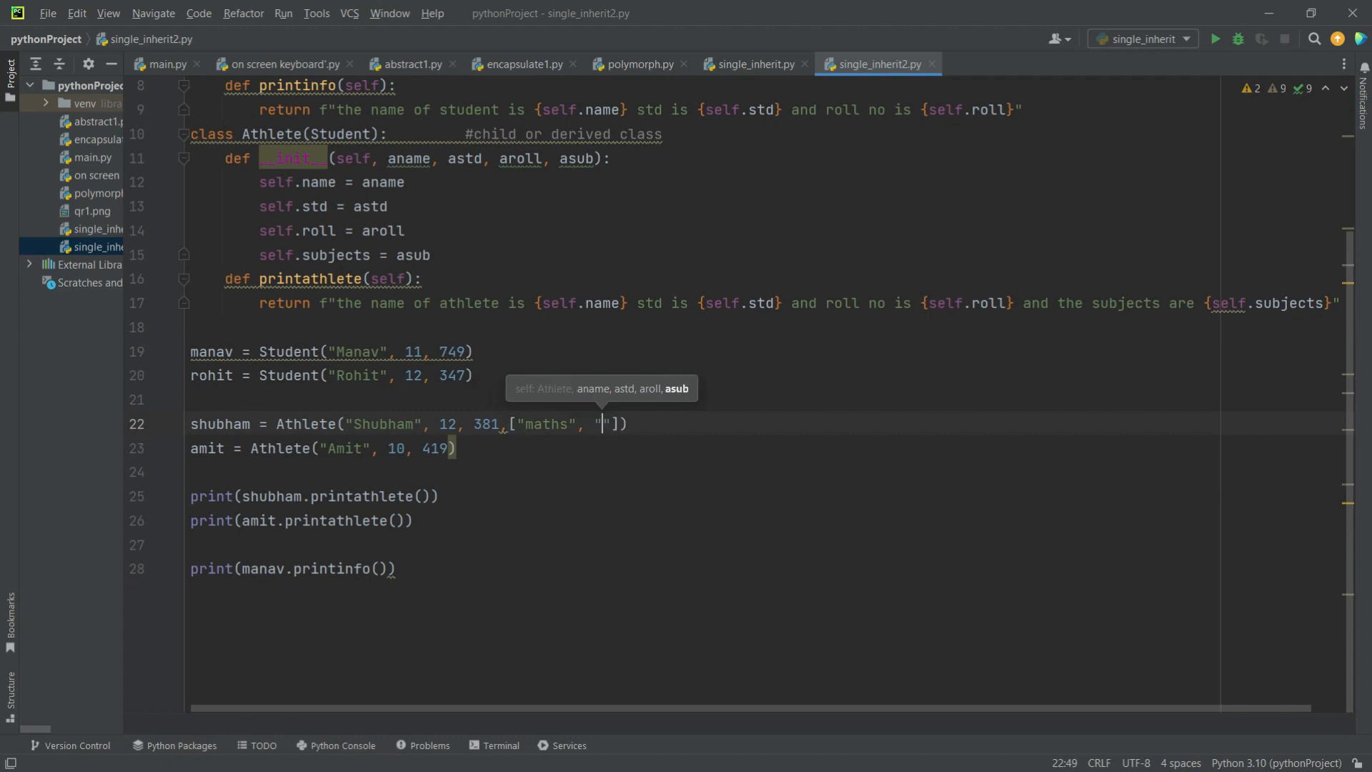
type("physics\", \"chemist")
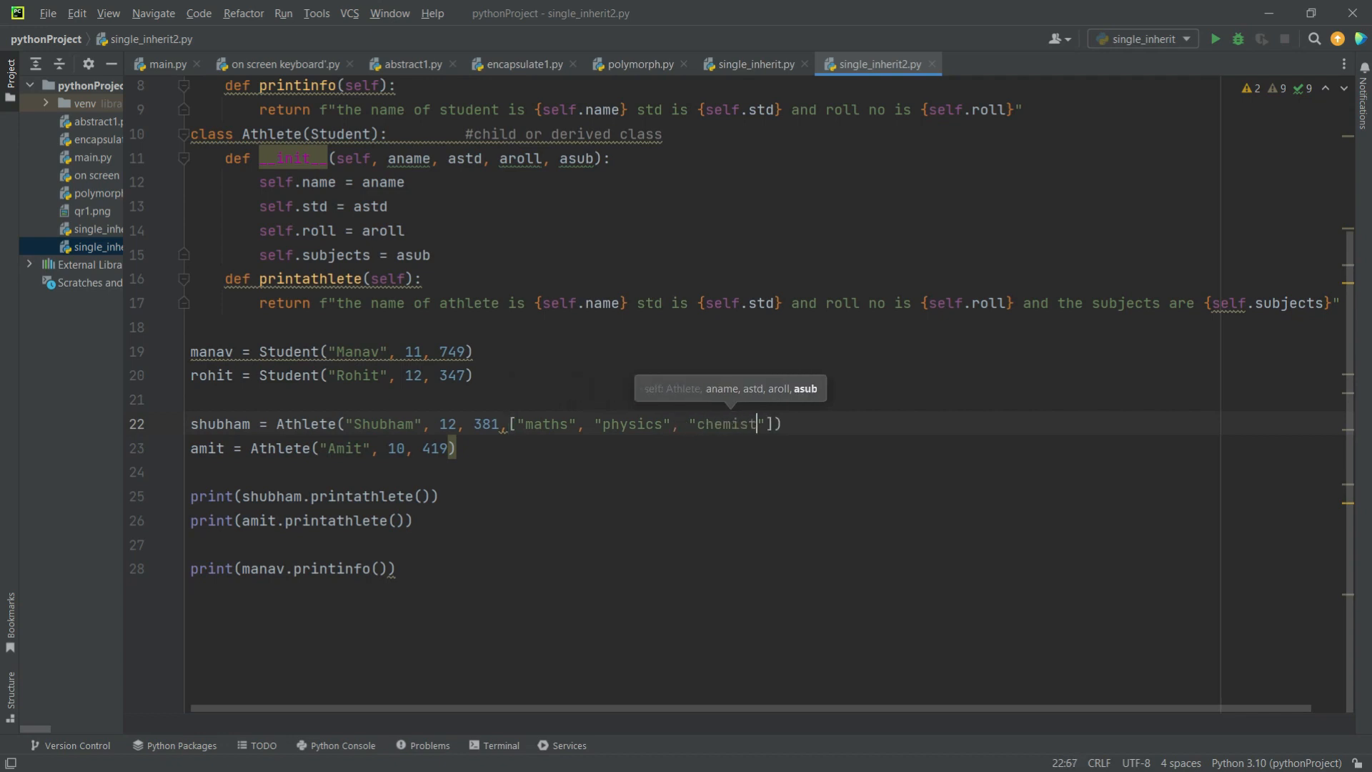
type("ry")
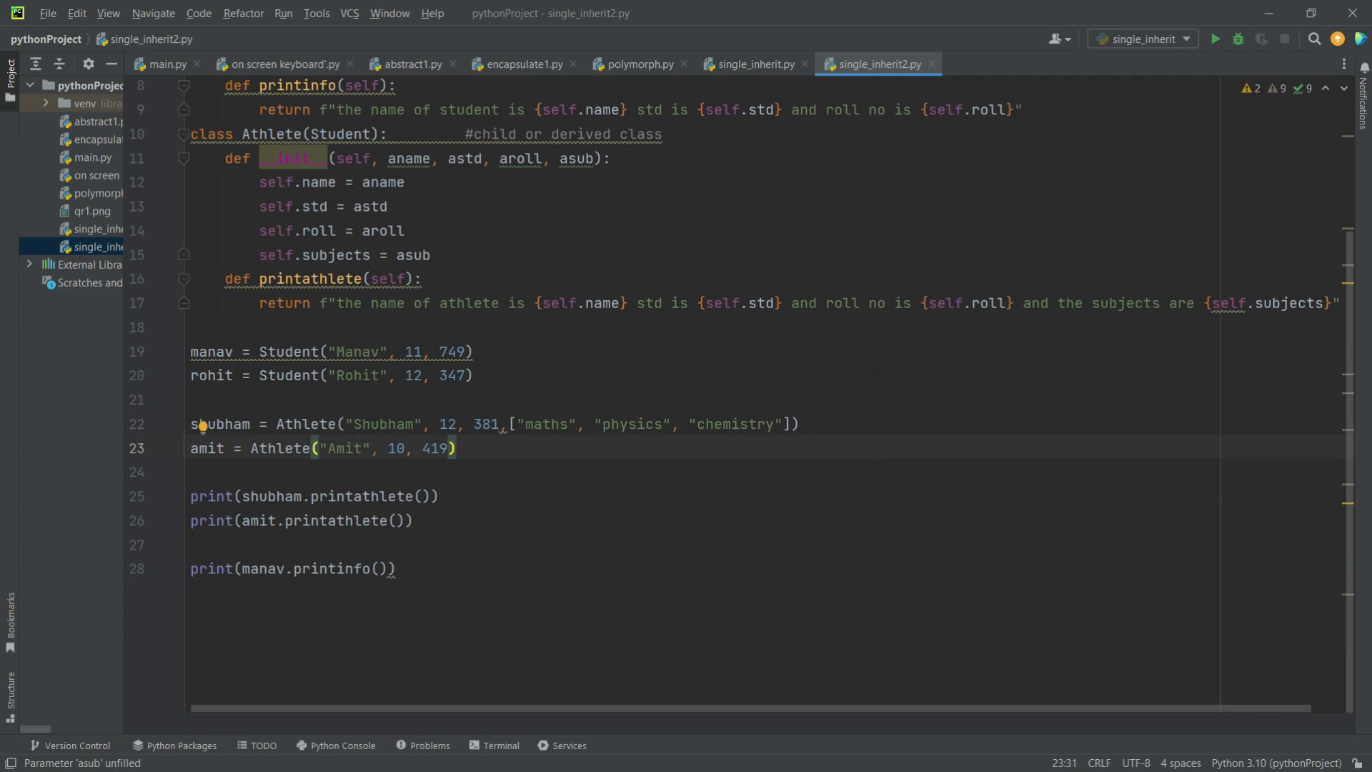
Pass ["hindi", "english", "sst", "science"] as the amit Athlete's subjects argument
type("[]")
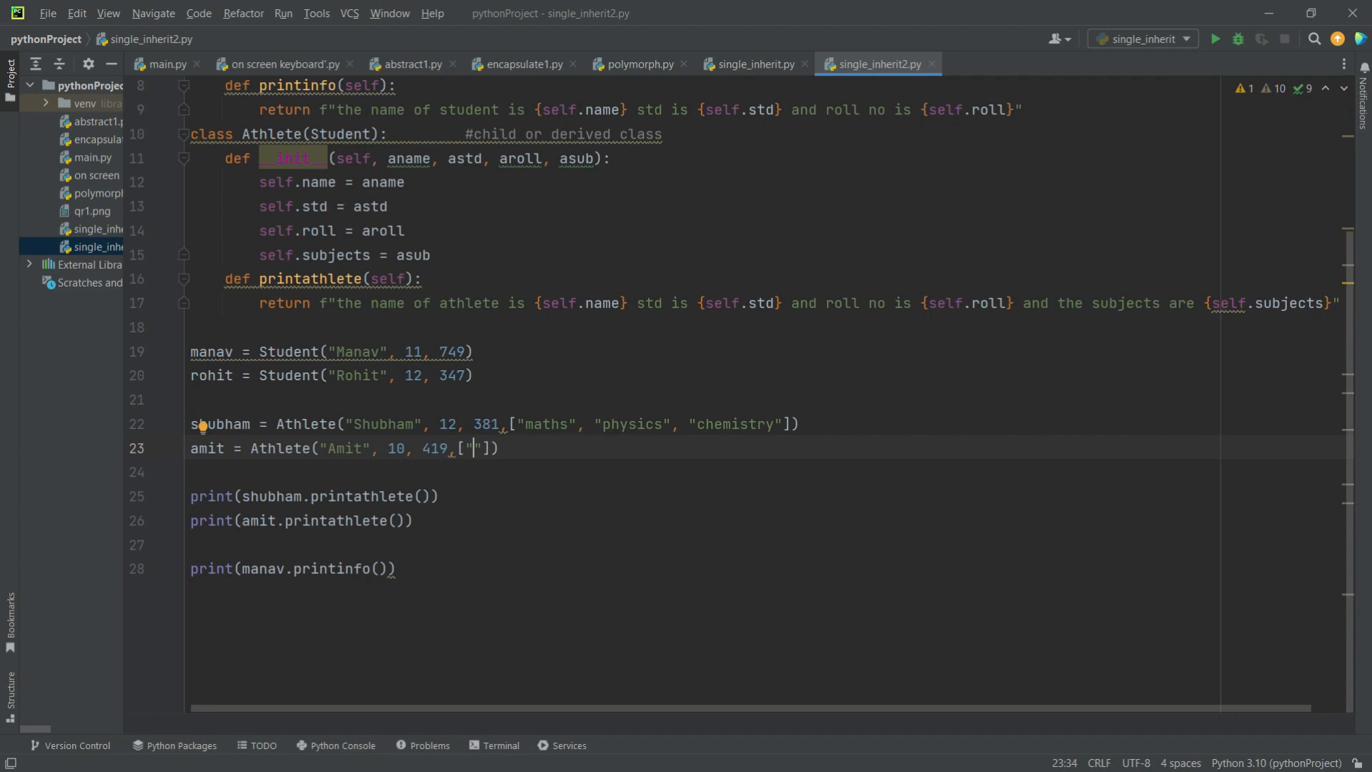
type("Hi")
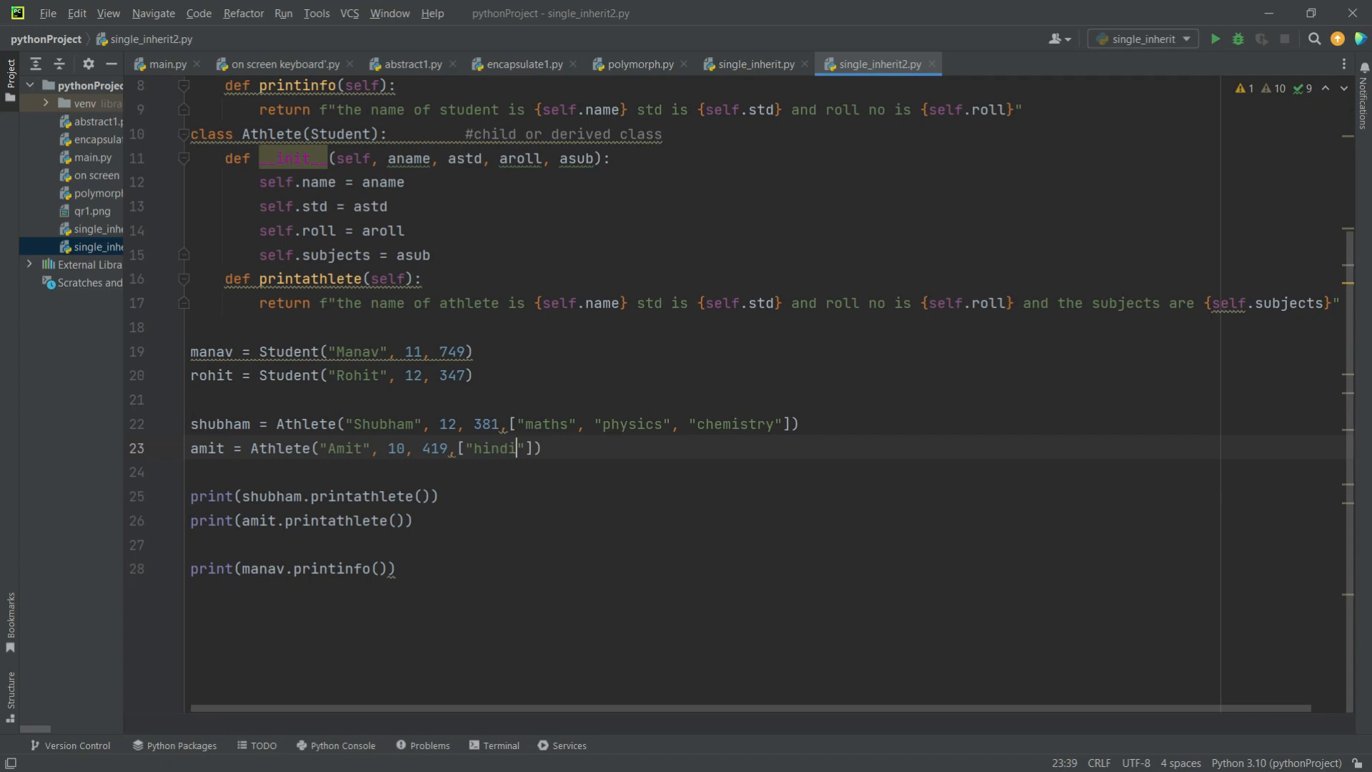
type(", \"en")
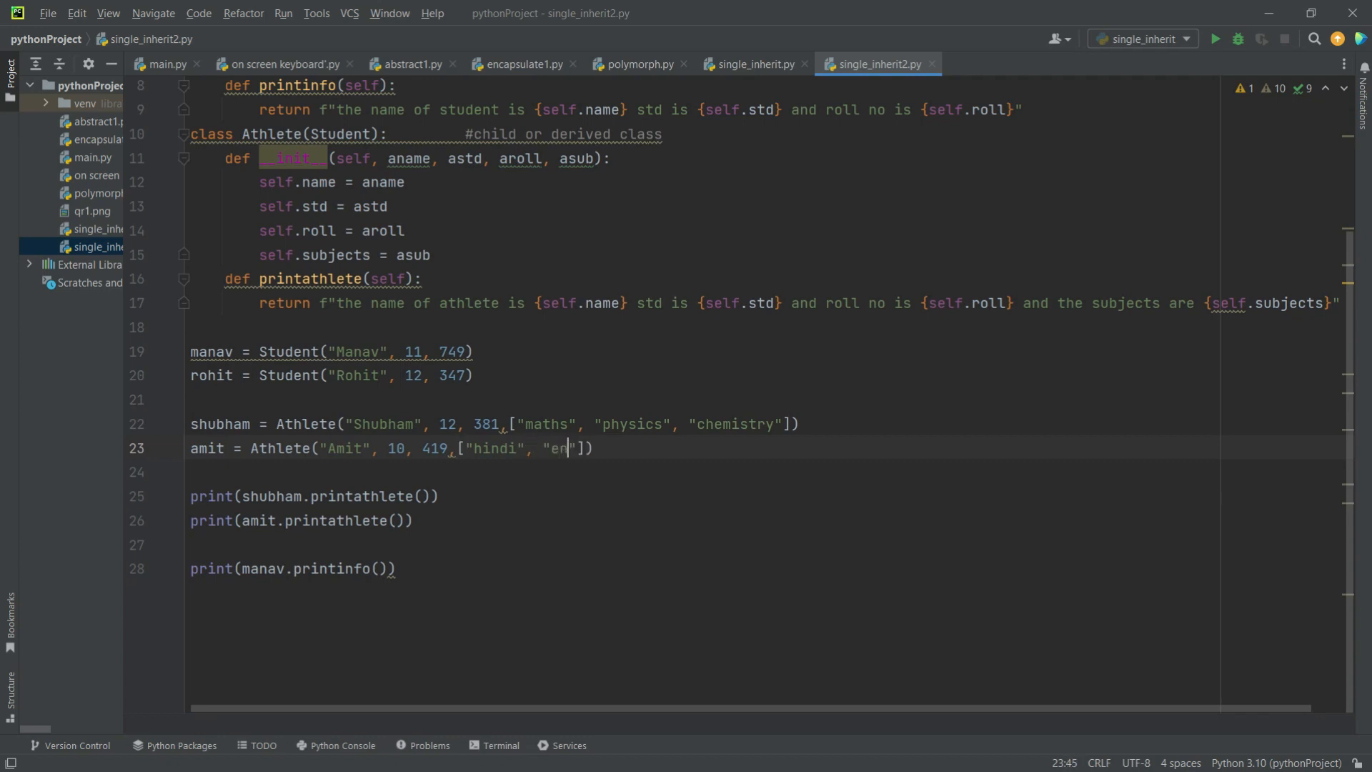
type("glish")
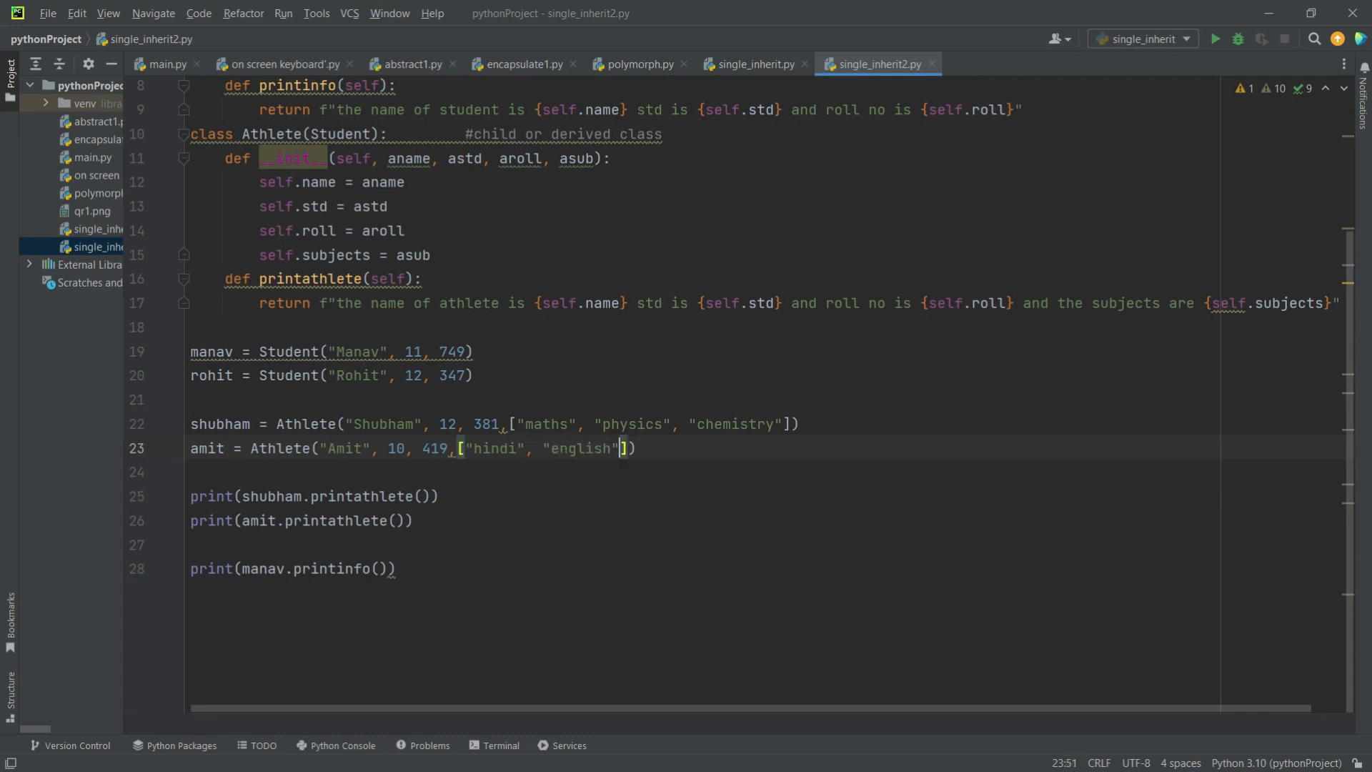
type(", \"\"")
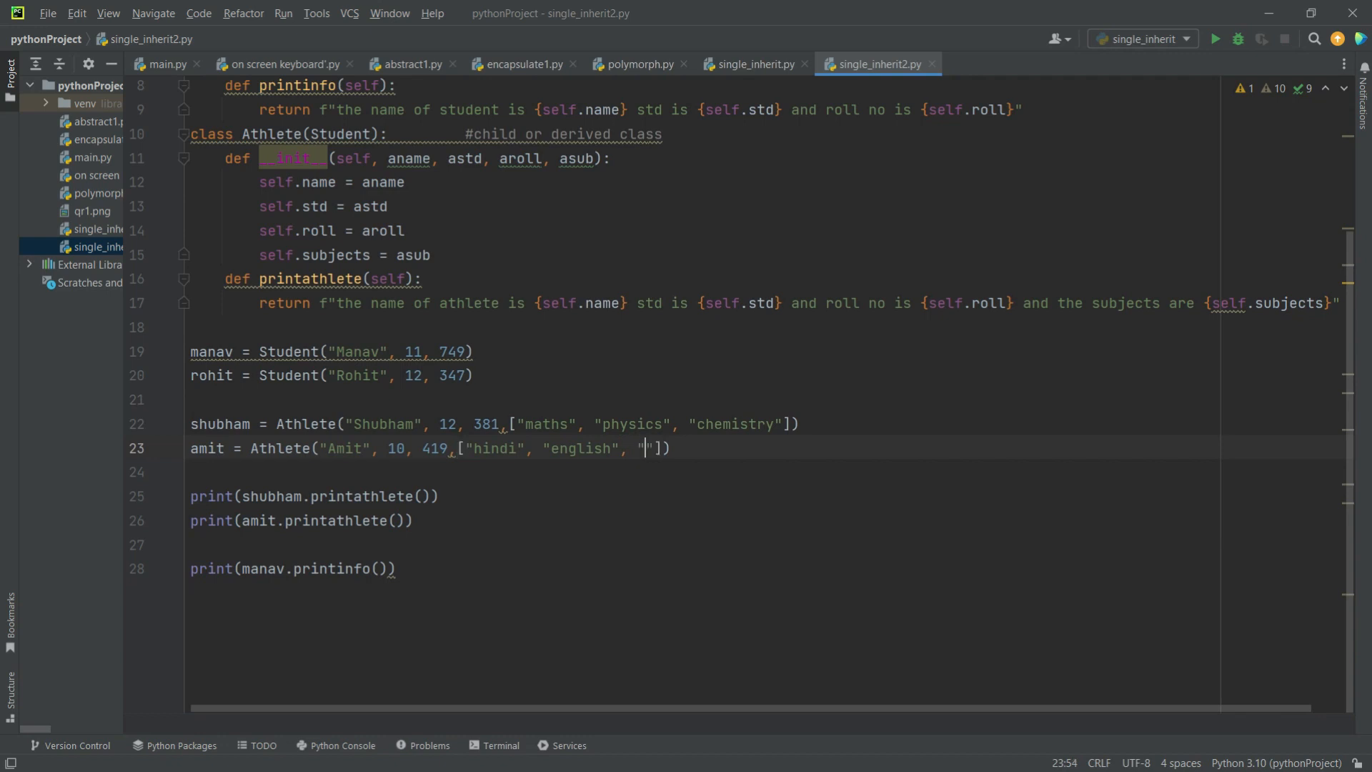
type("sst")
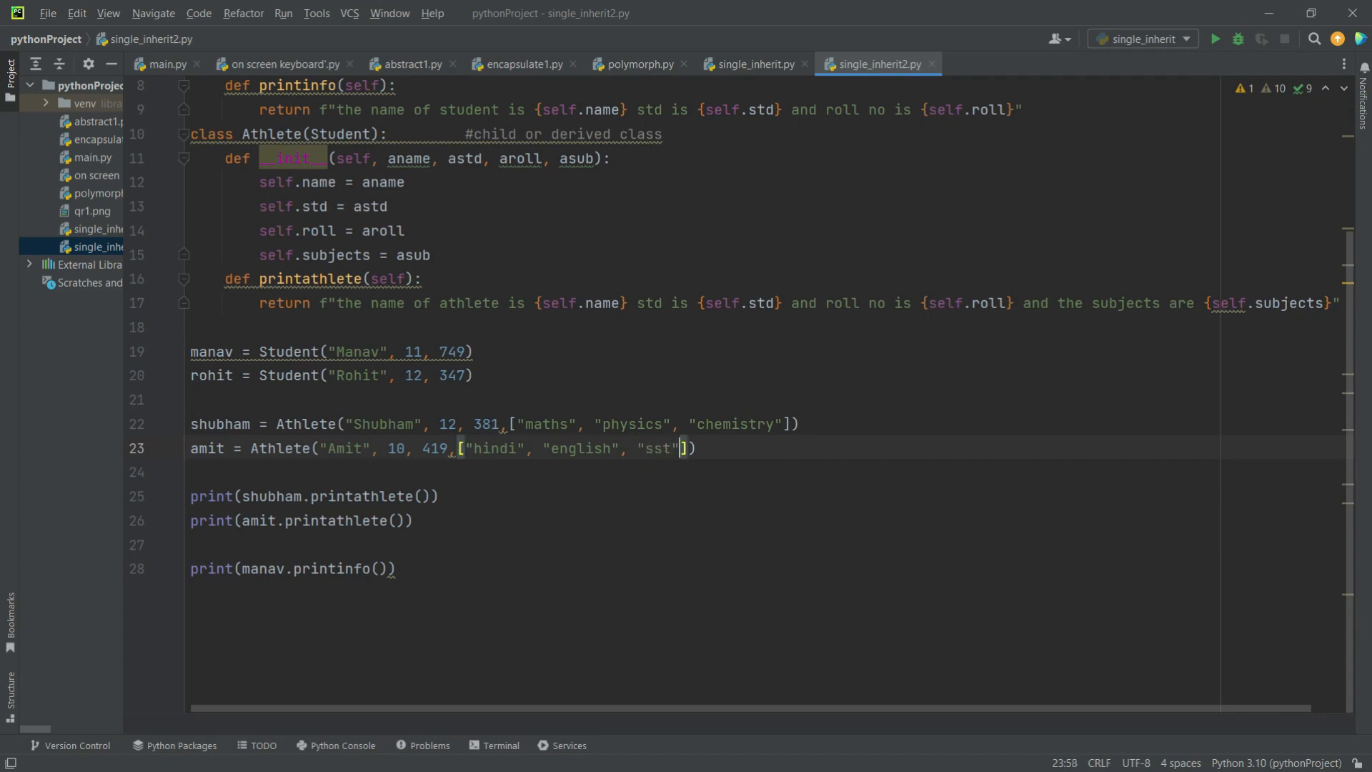
type(", \"s\"")
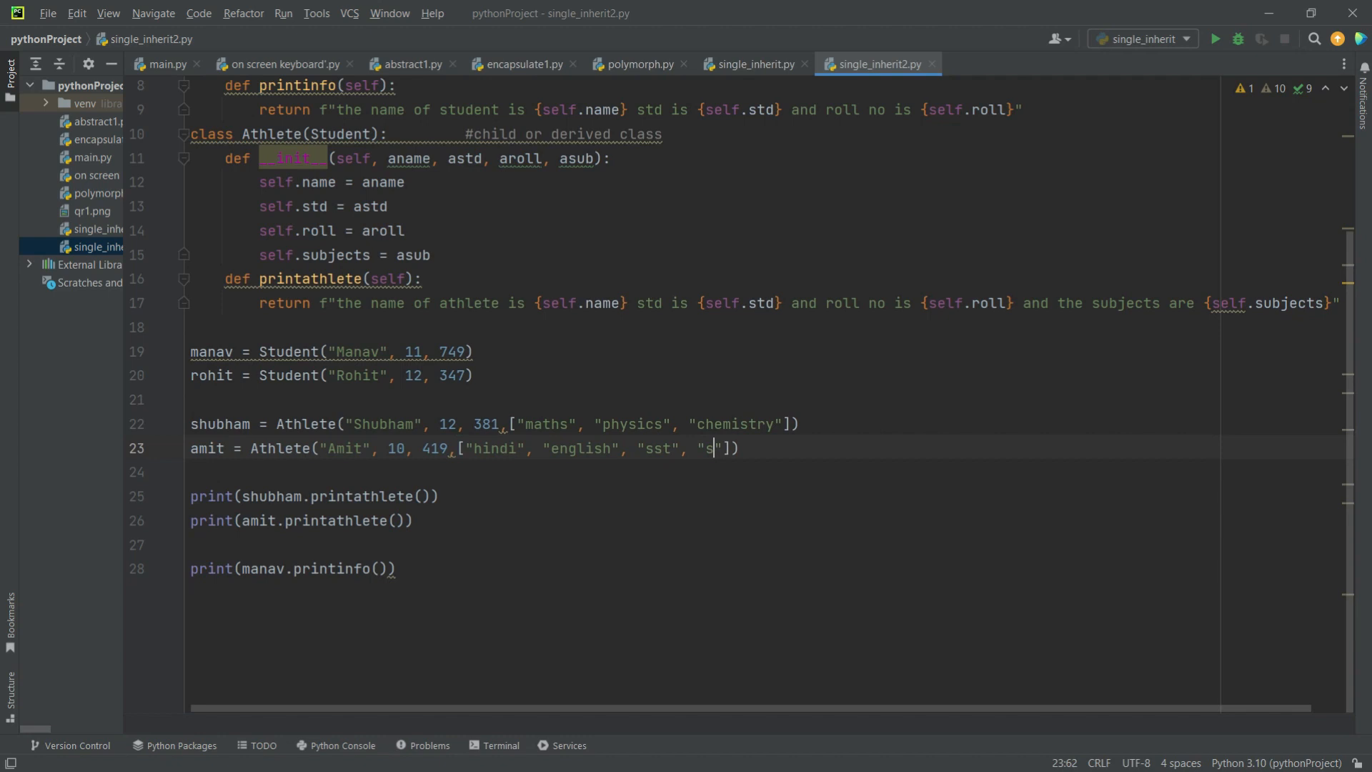
type("cience")
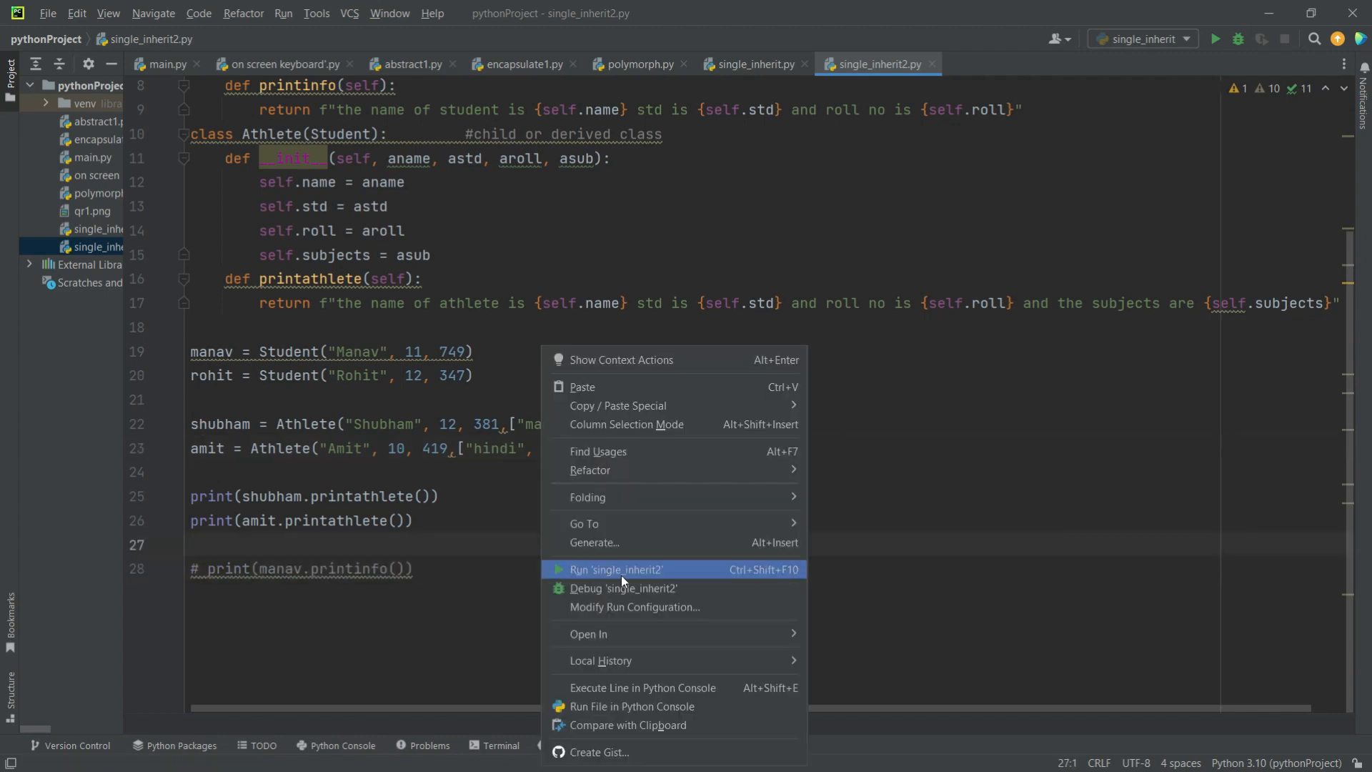
Run single_inherit2, printing Shubham's details with his subject list
left_click(615, 569)
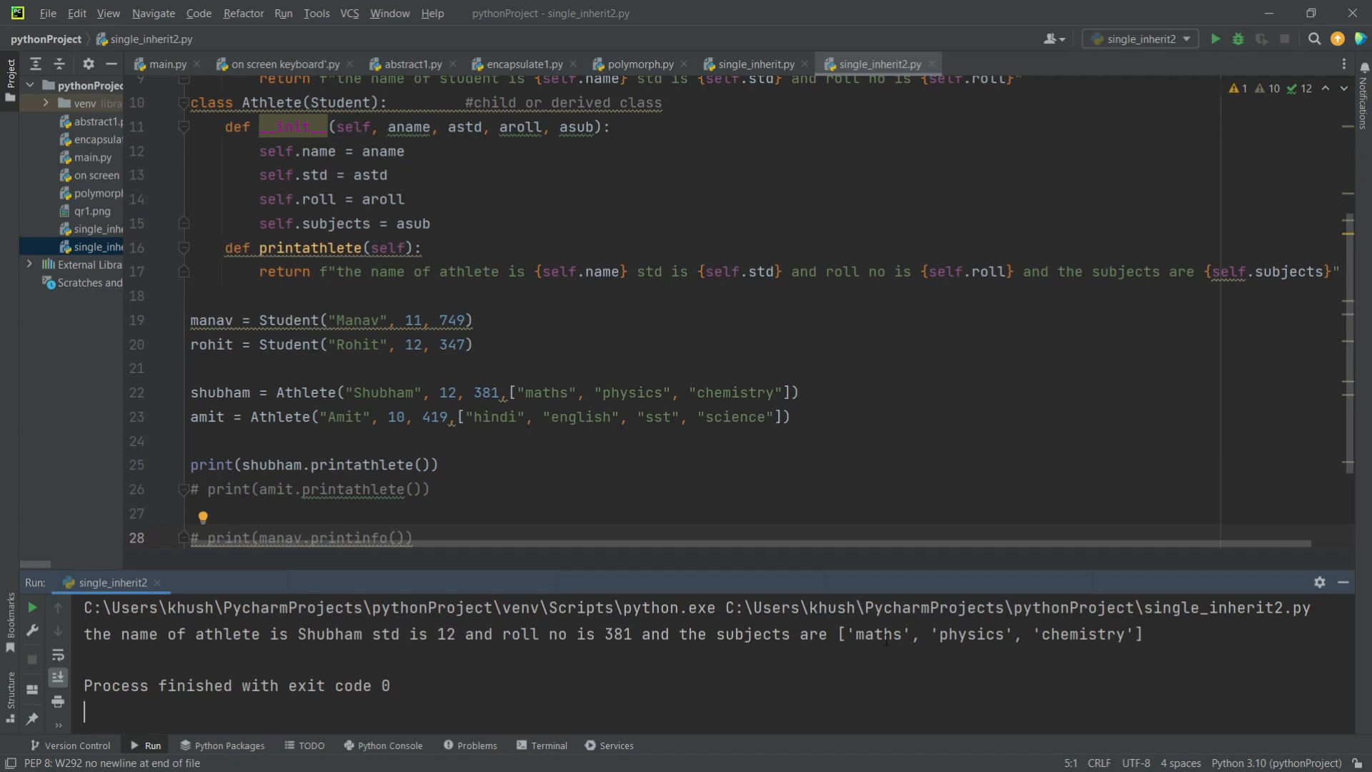
double_click(804, 271)
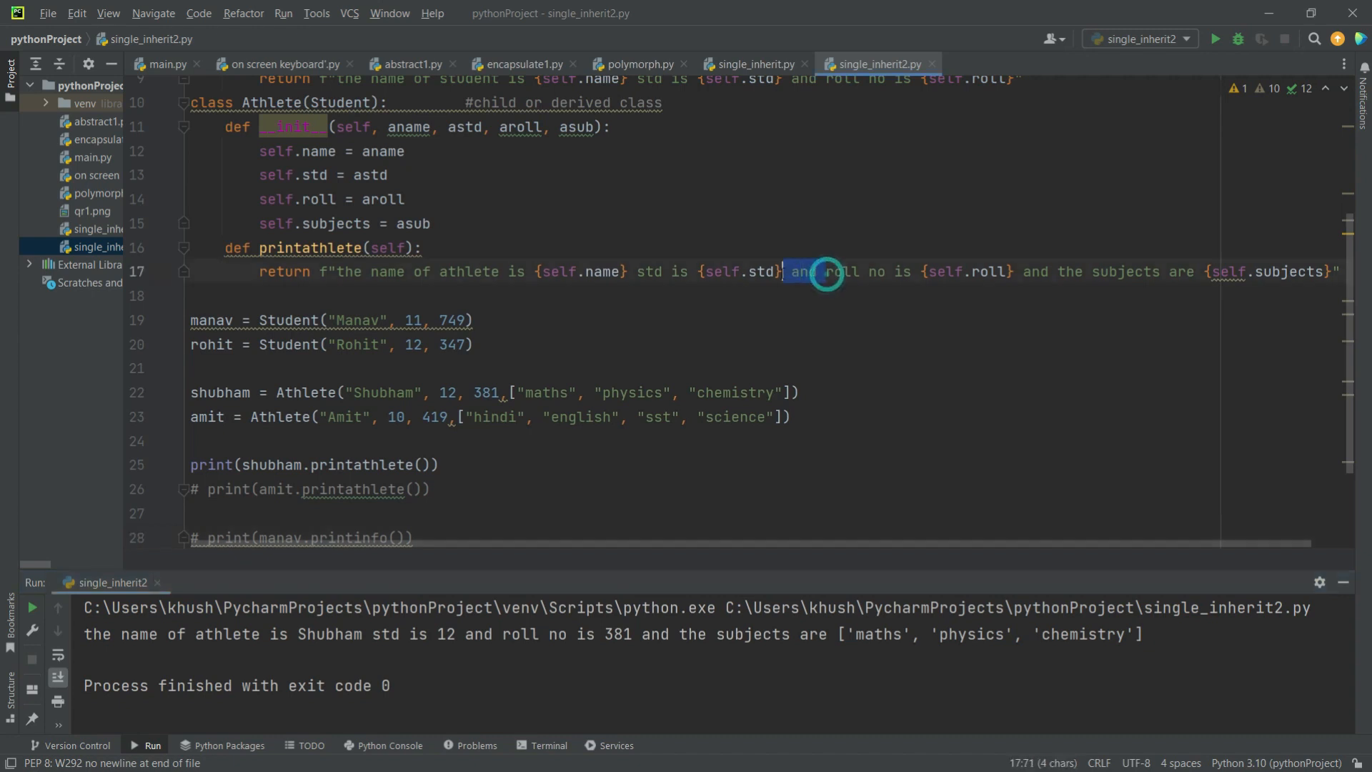
Replace 'and' with commas in the athlete message and check Amit's printed subjects
key("Delete")
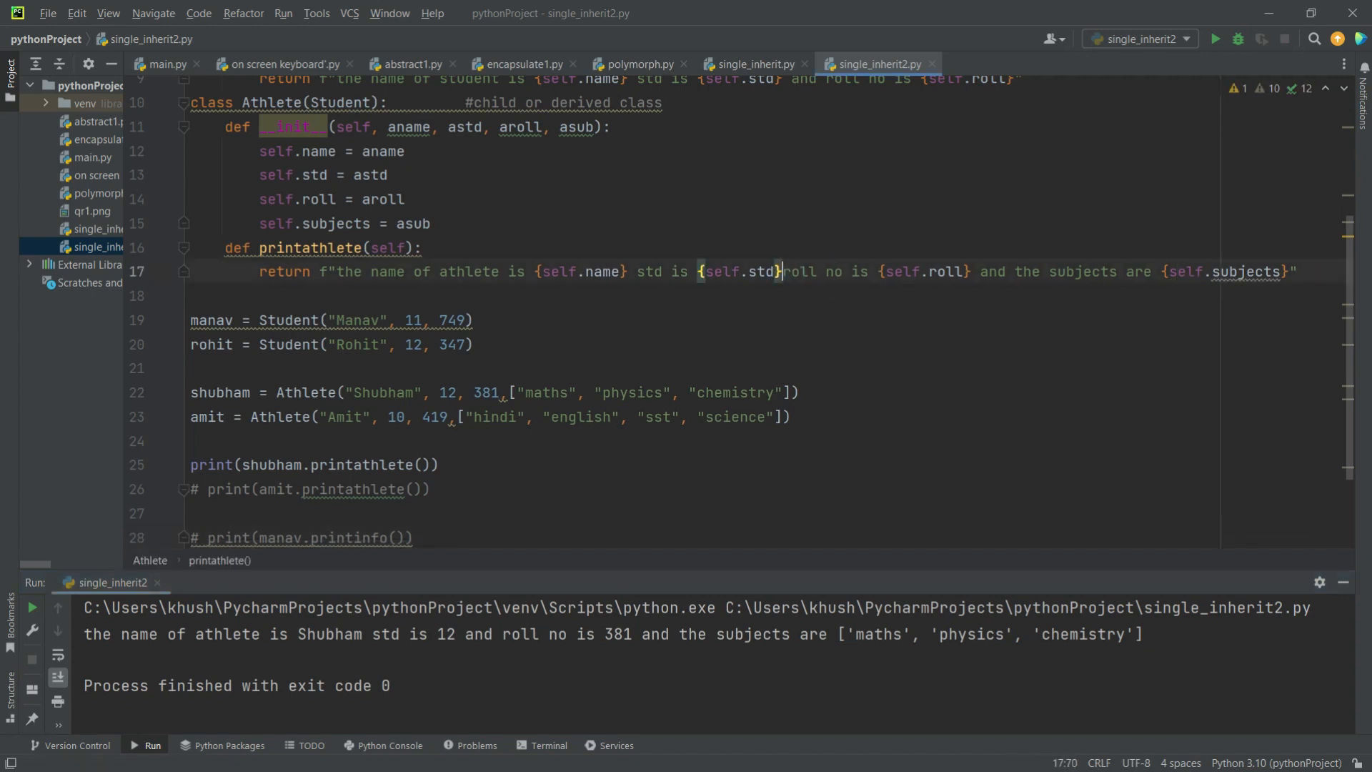
type(",")
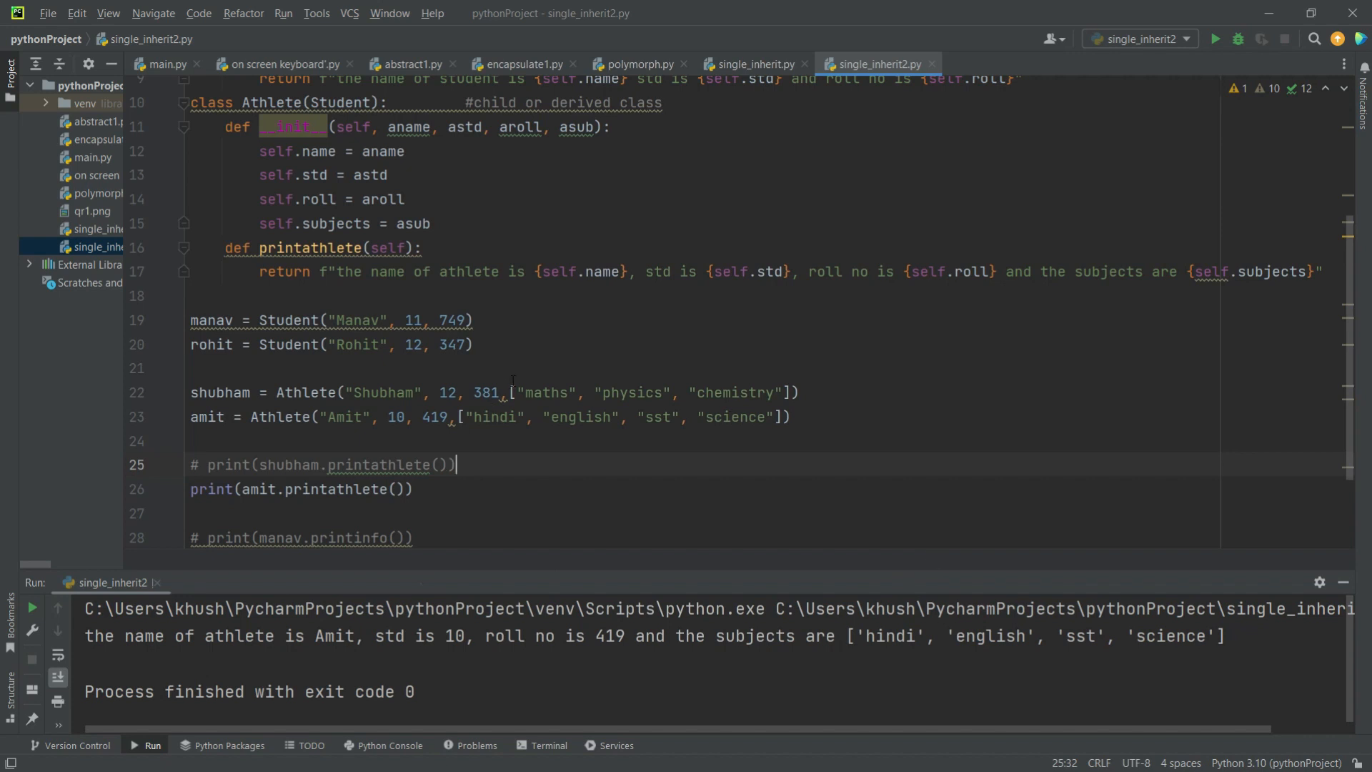
left_click_drag(855, 637, 1223, 636)
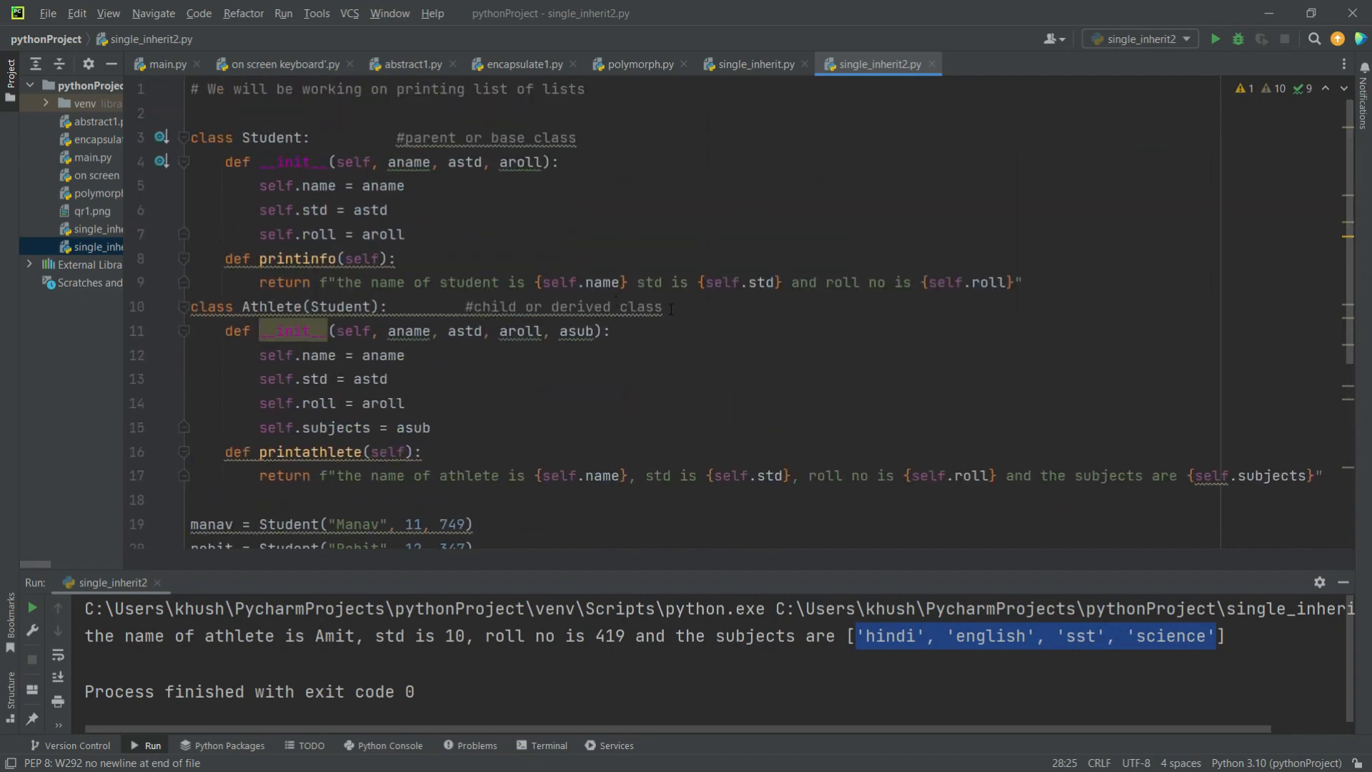
Reword the class comment to '#parent class is not called here' and comment out Student
left_click_drag(469, 307, 663, 307)
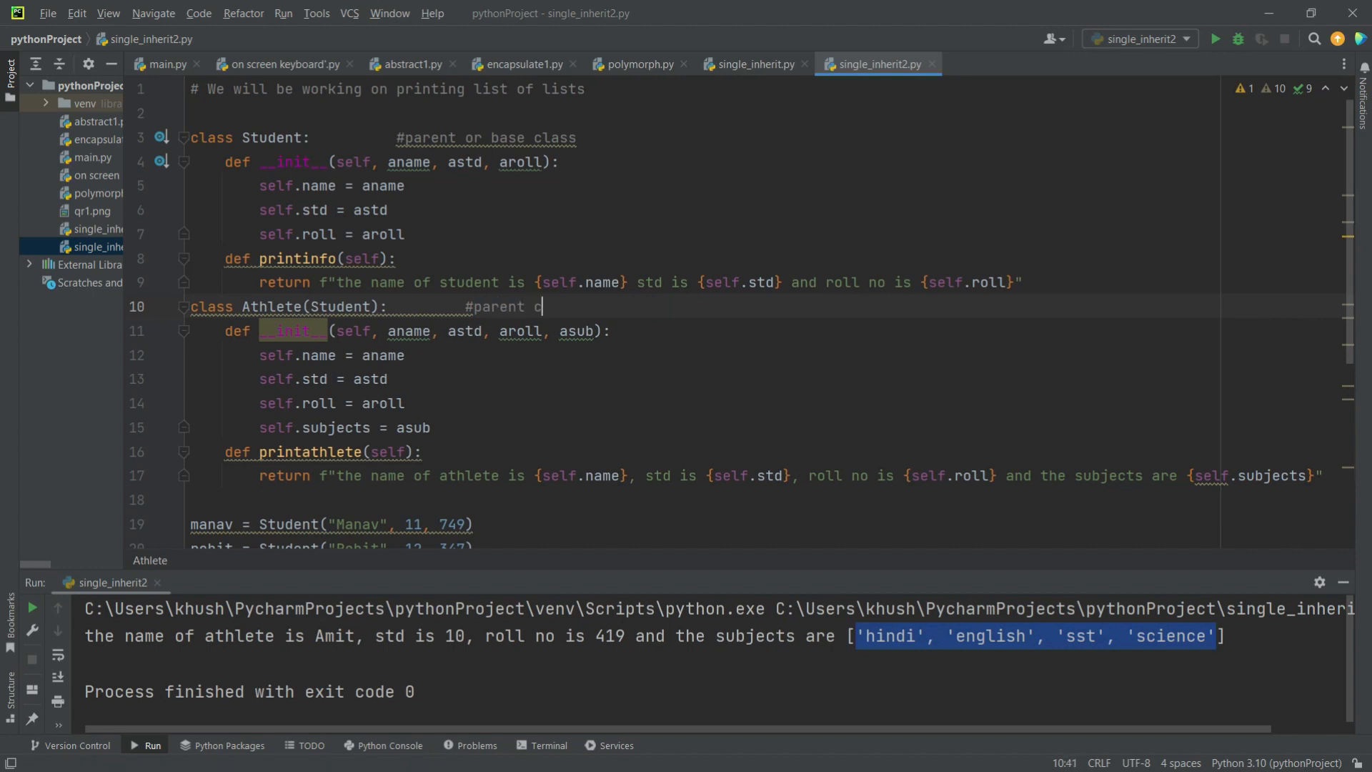
type("lass is not called here")
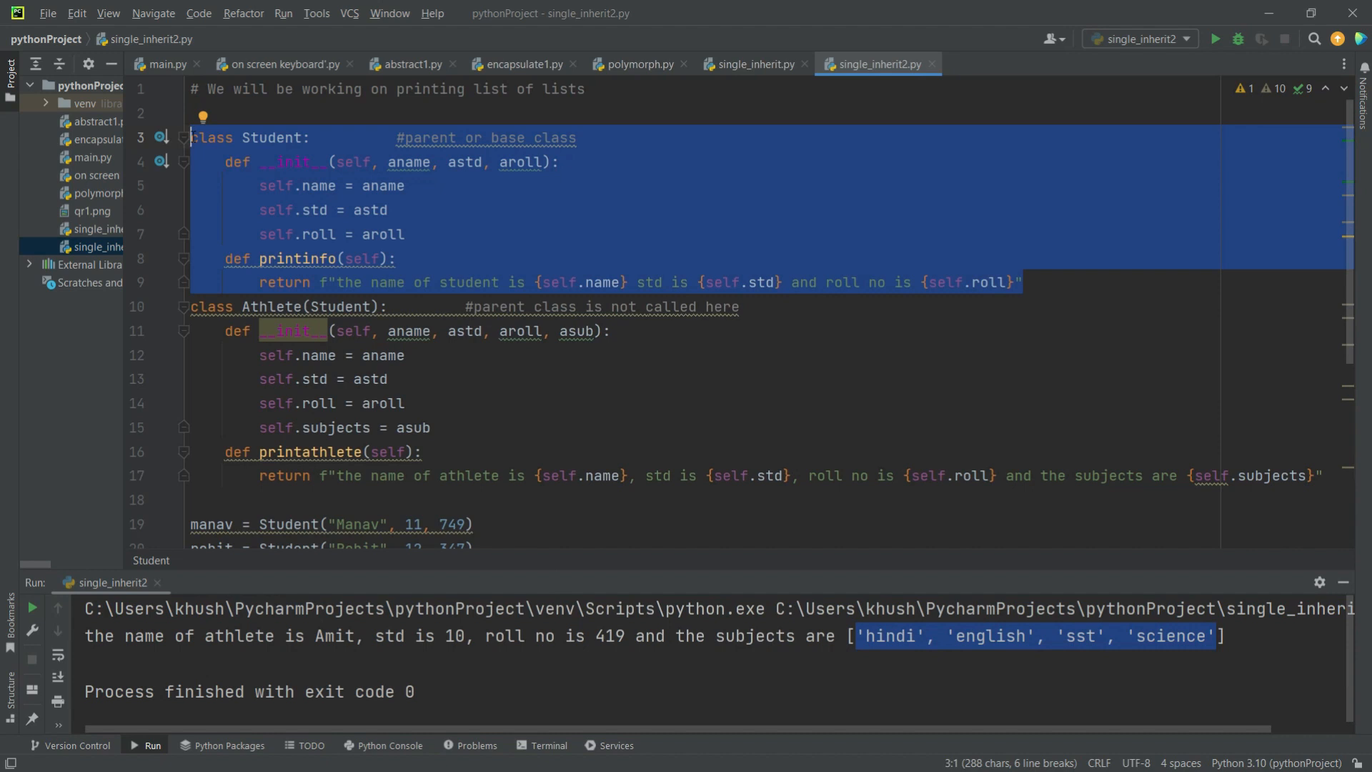
left_click(329, 306)
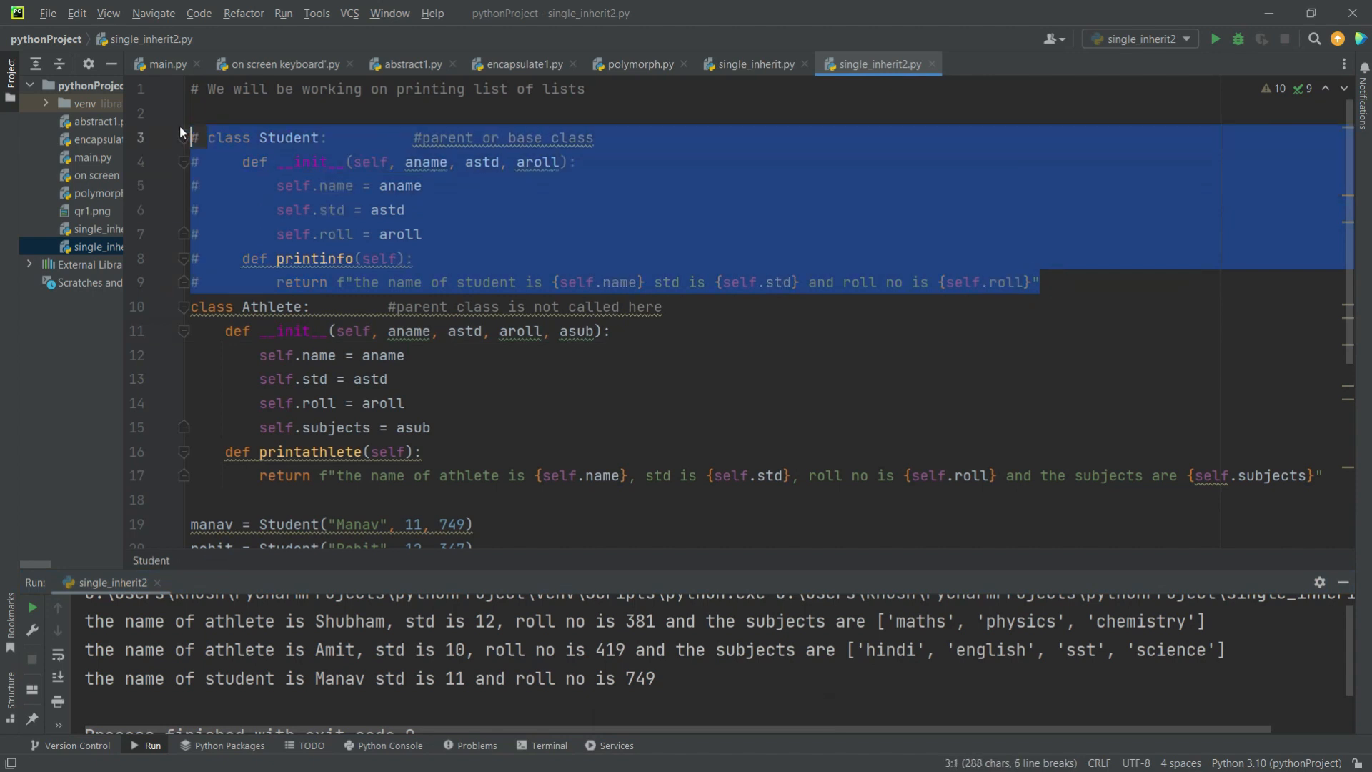
Comment out the two Student object lines and rerun to print Shubham's and Amit's details
scroll("down", 3)
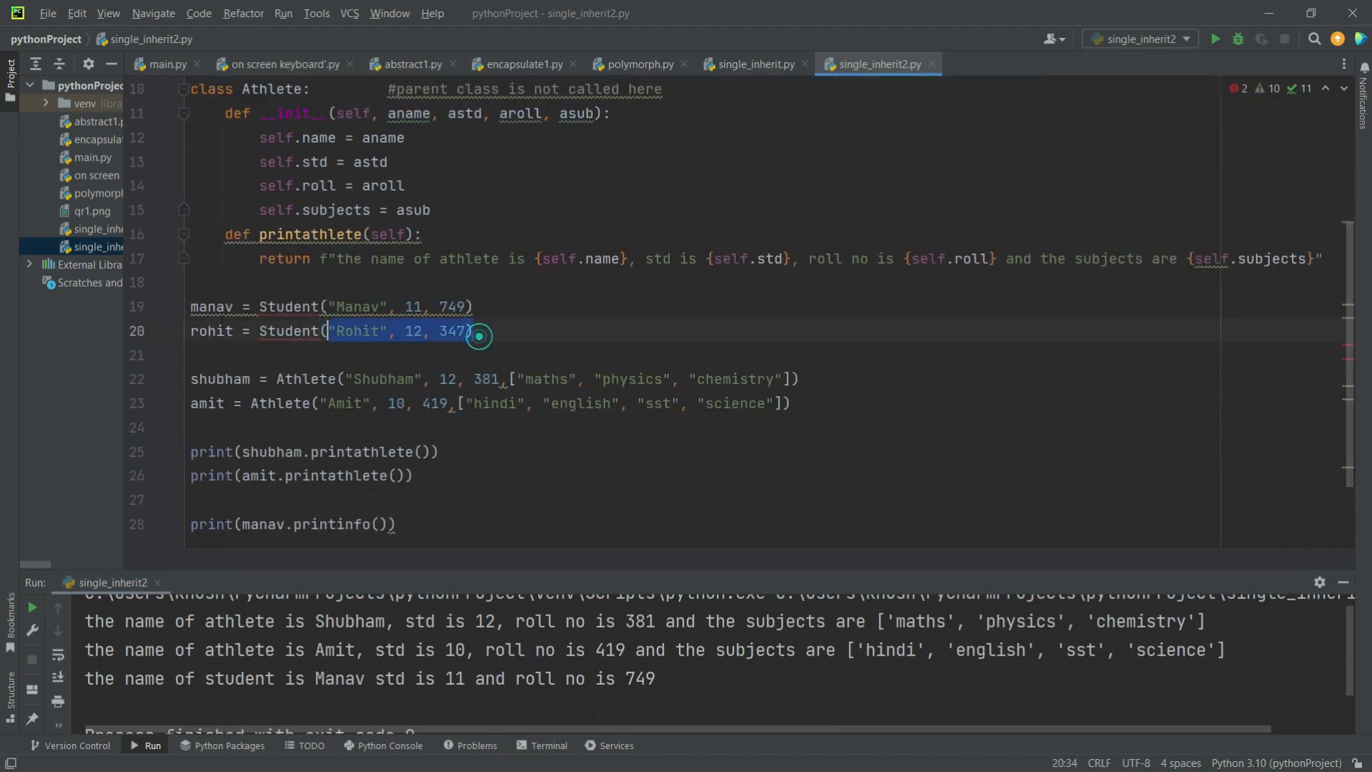
key("ctrl+/")
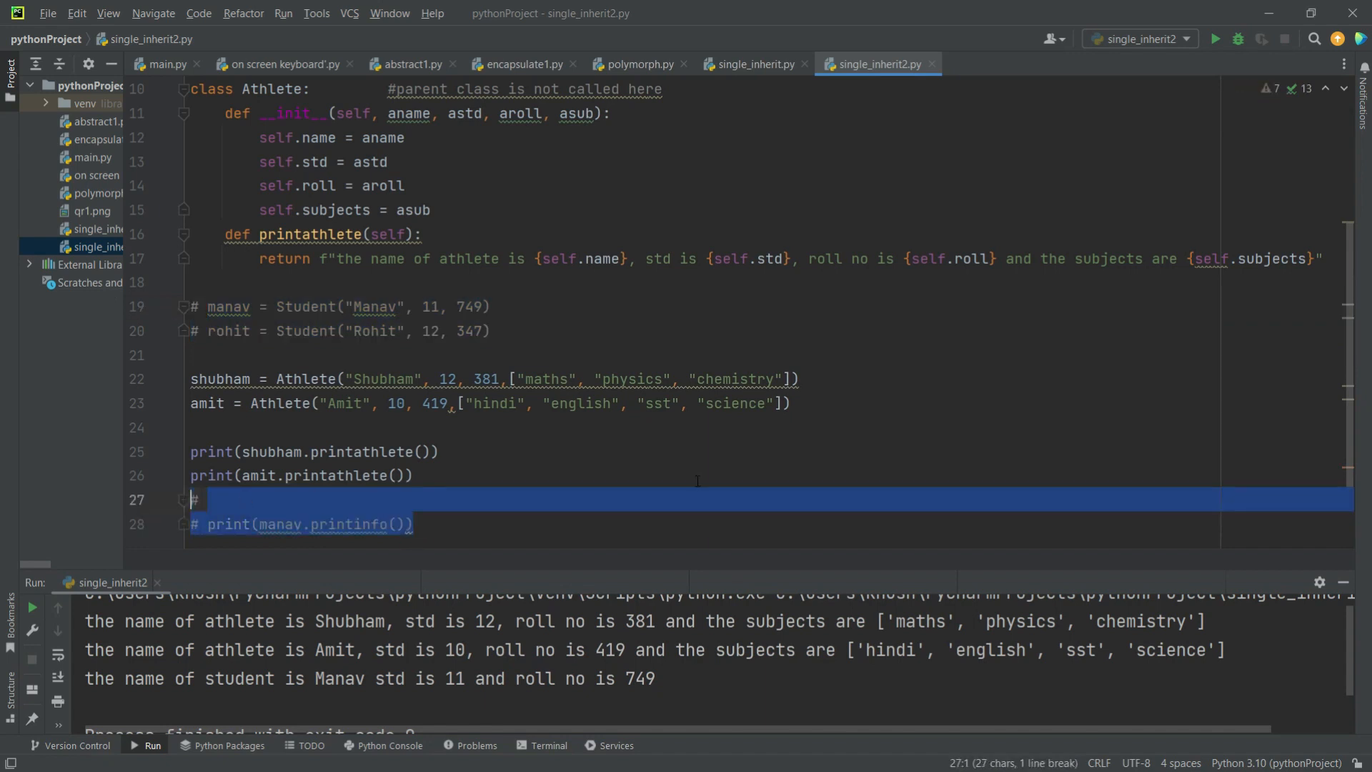
left_click(1236, 39)
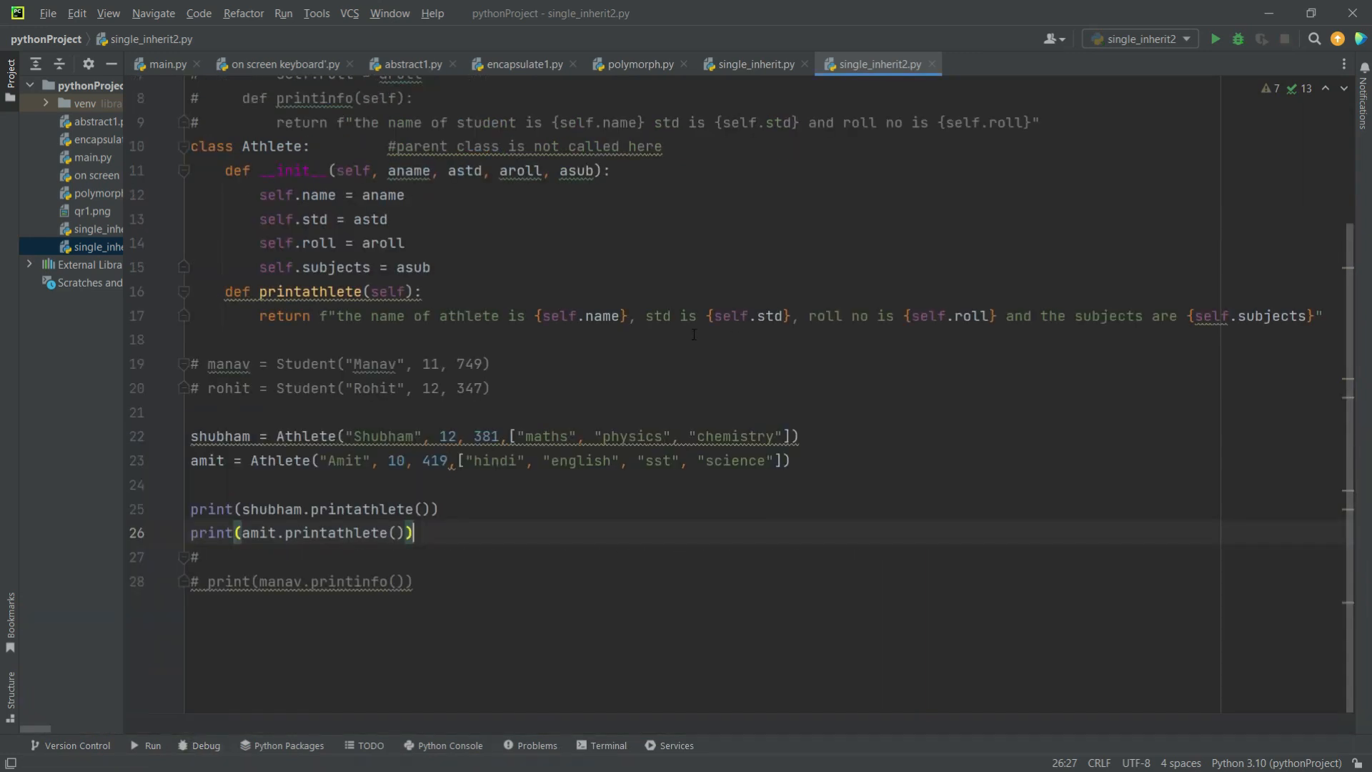
left_click(1216, 38)
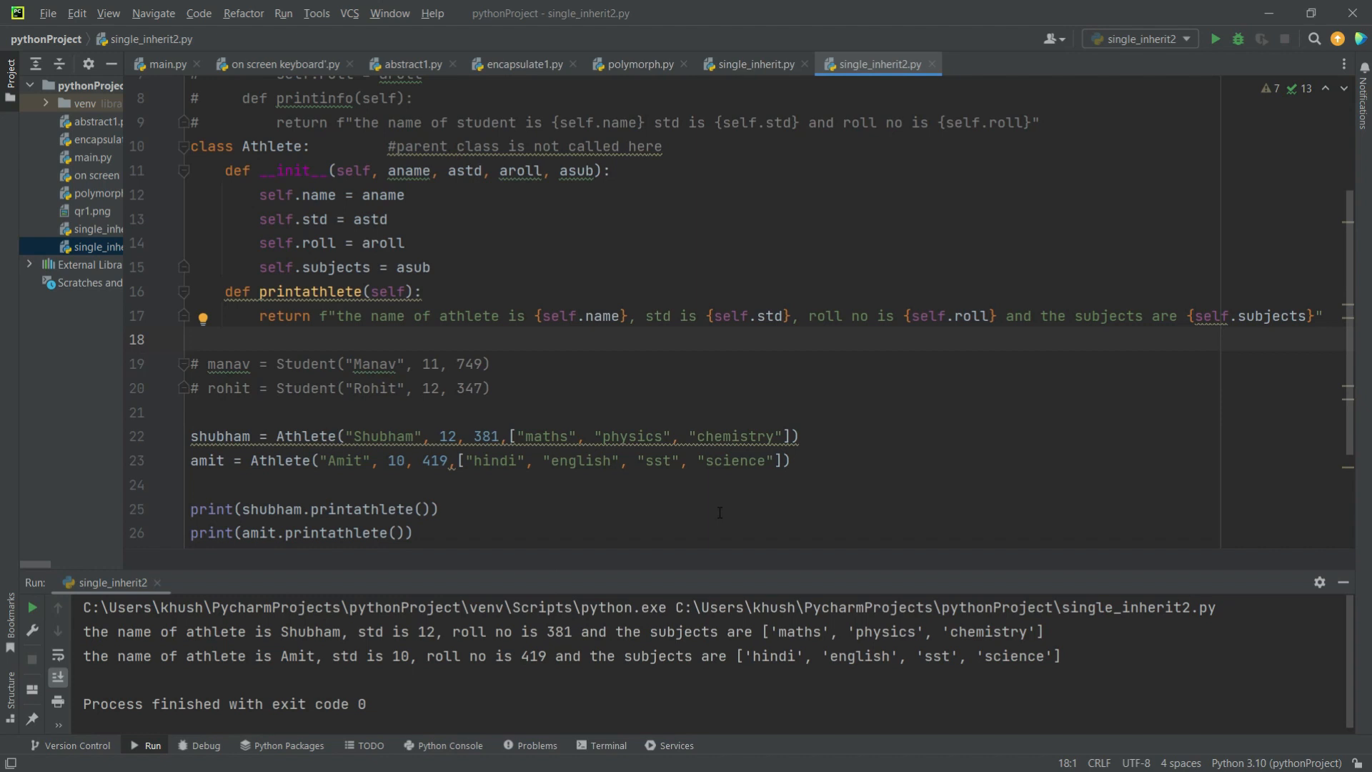
mouse_move(859, 250)
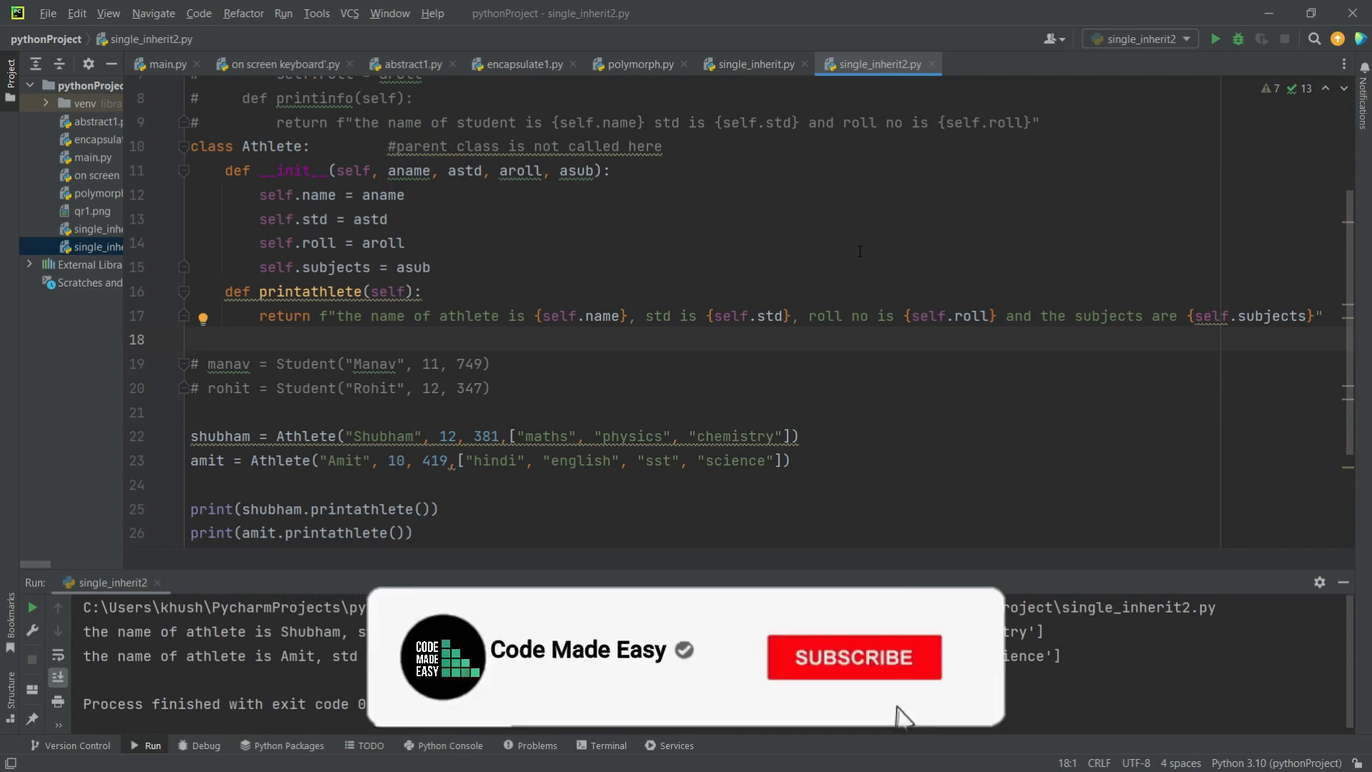
left_click(854, 658)
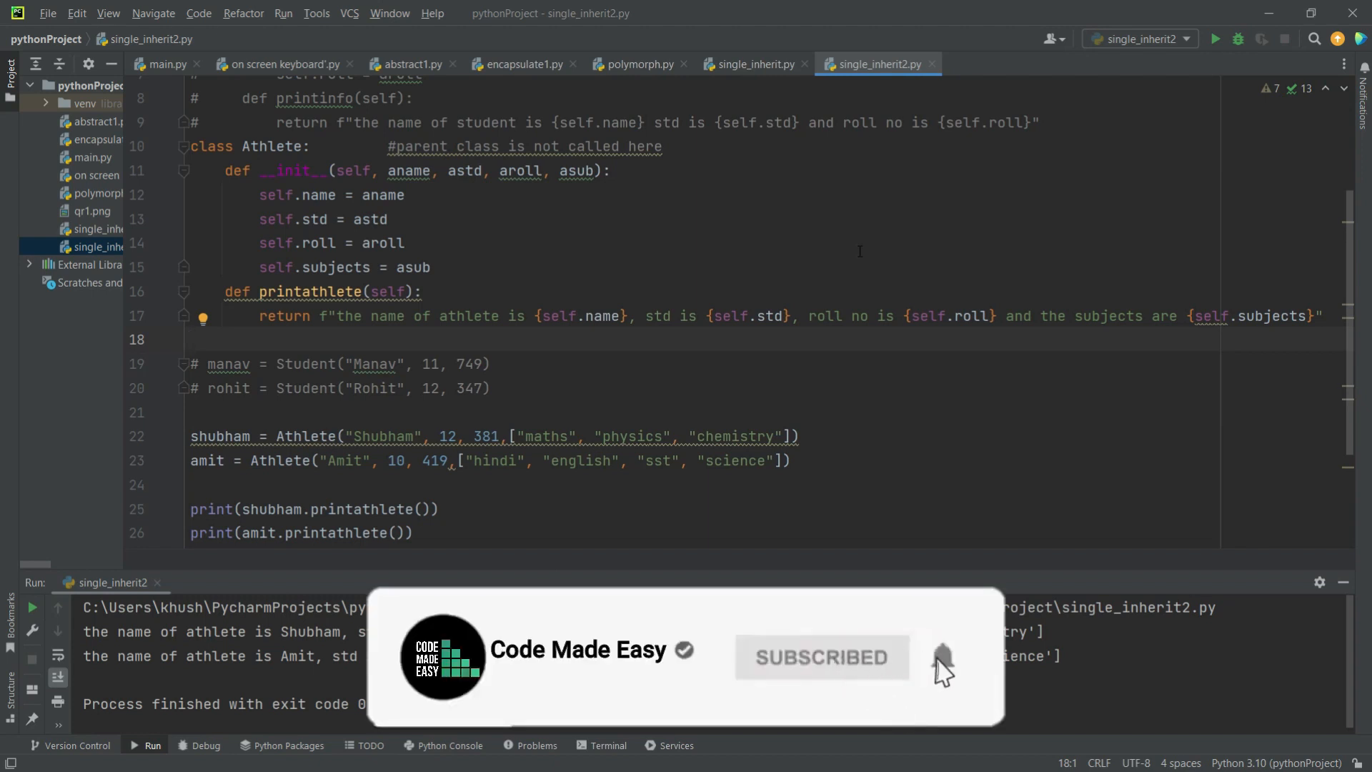